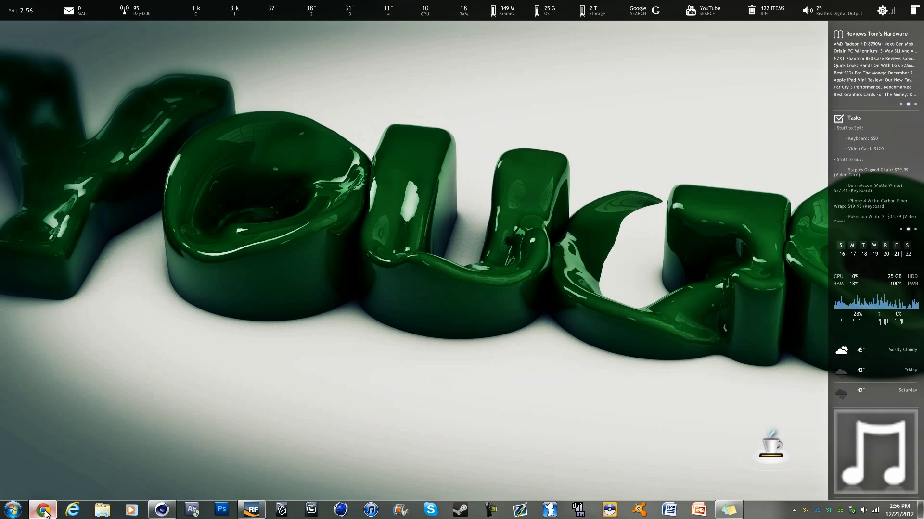
# - Play the RealFlow Intro Animation video on YouTube in the browser
pyautogui.click(41, 510)
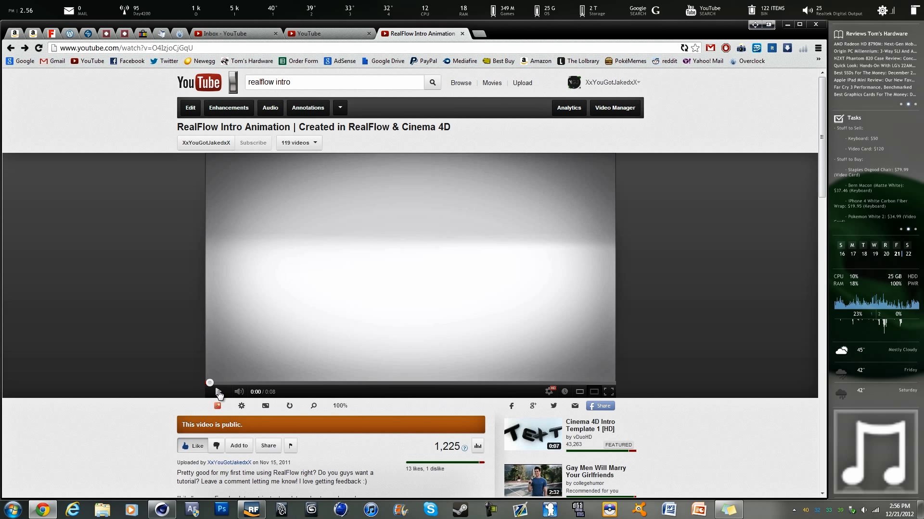
pyautogui.click(218, 391)
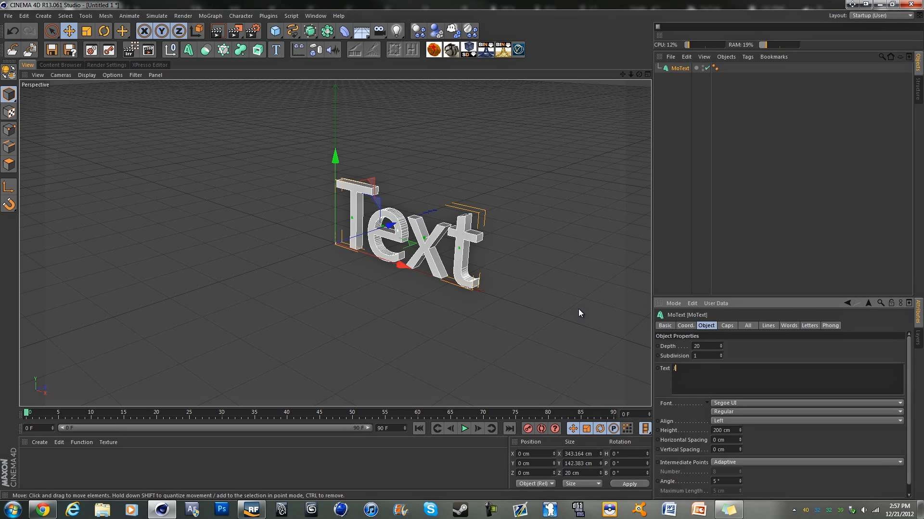
# - Make the MoText read Jake, aligned to Middle with a depth of 50 cm
pyautogui.write('Jake')
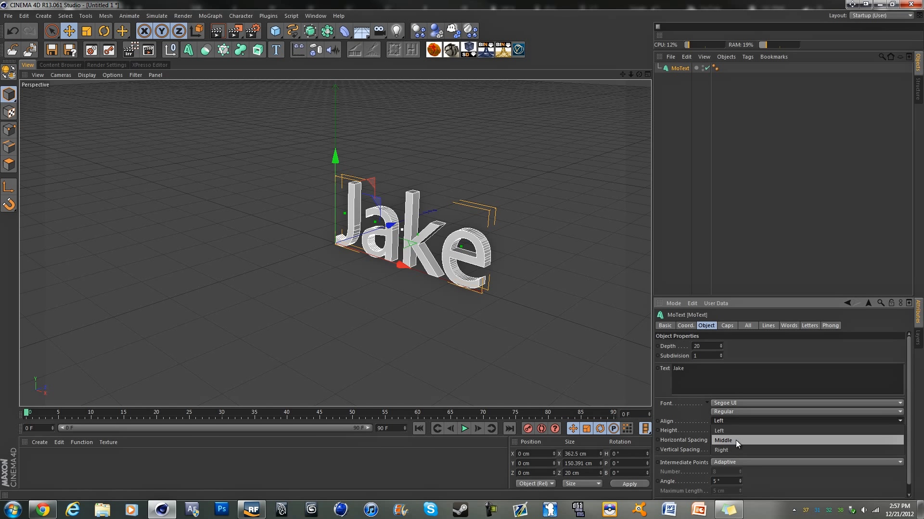
pyautogui.click(722, 441)
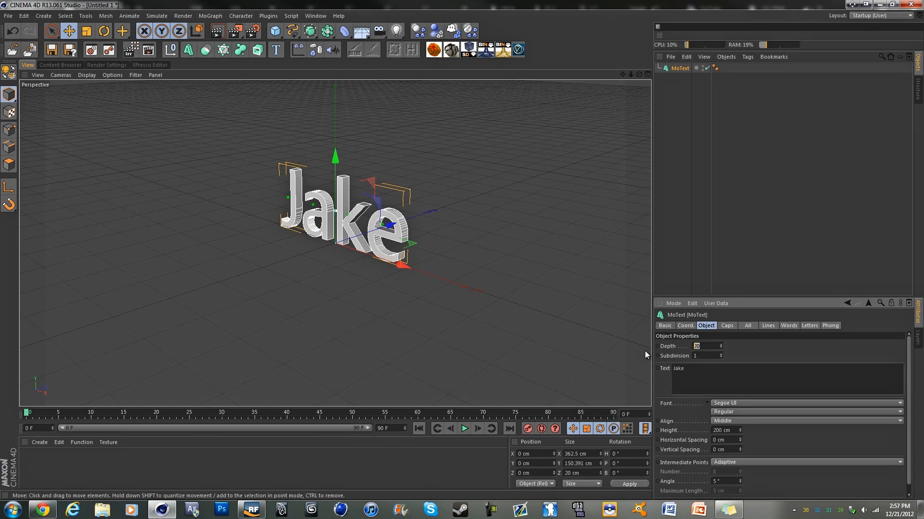
pyautogui.write('50')
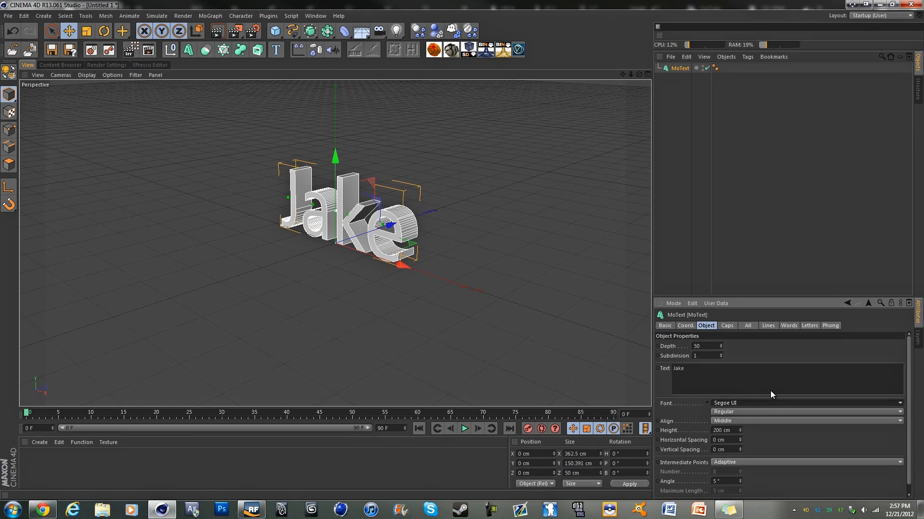
pyautogui.click(806, 403)
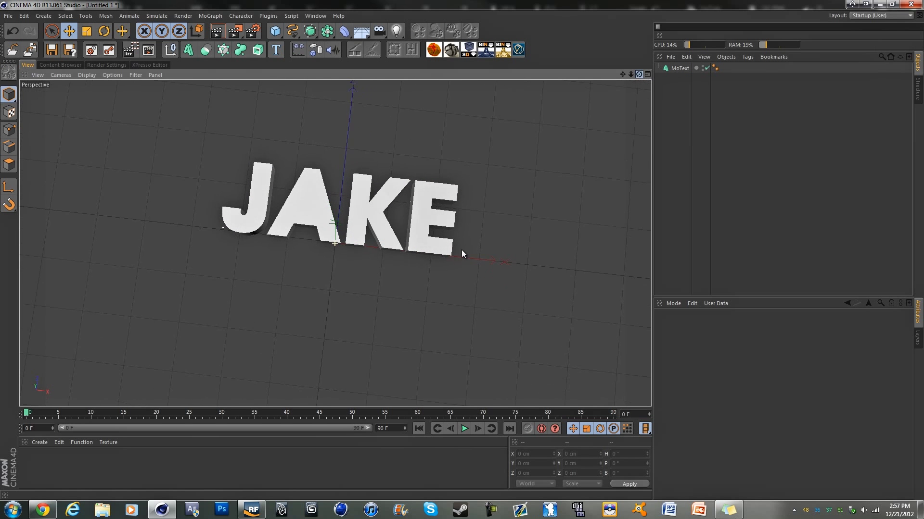
# - Make the JAKE MoText editable and connect the letters into one polygon object J.1
pyautogui.click(680, 68)
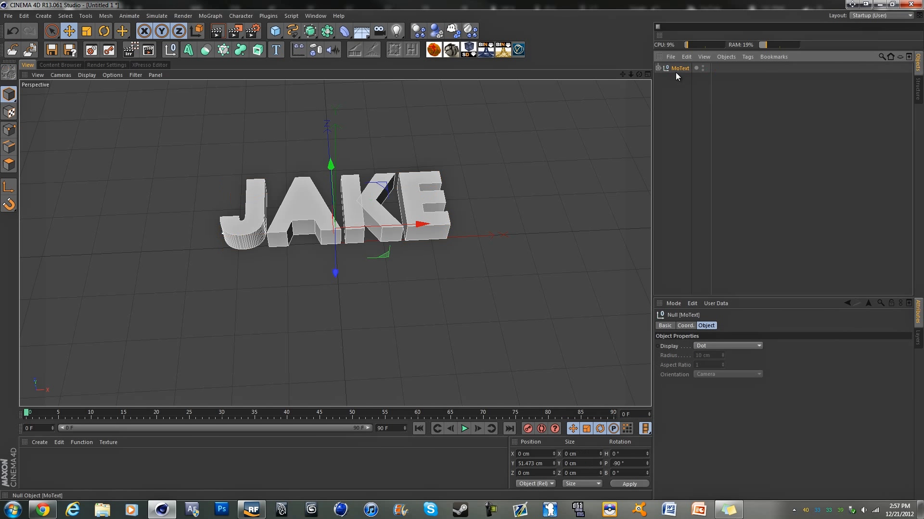
pyautogui.rightClick(679, 67)
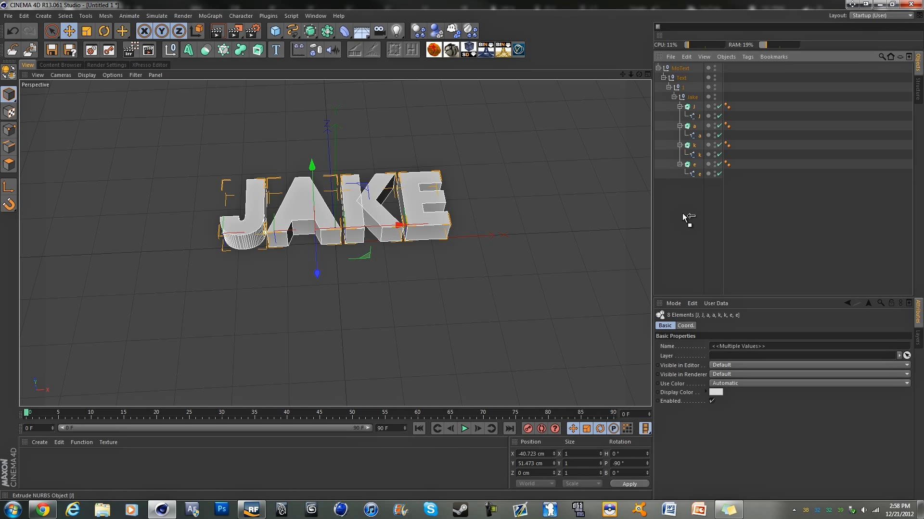
pyautogui.click(680, 67)
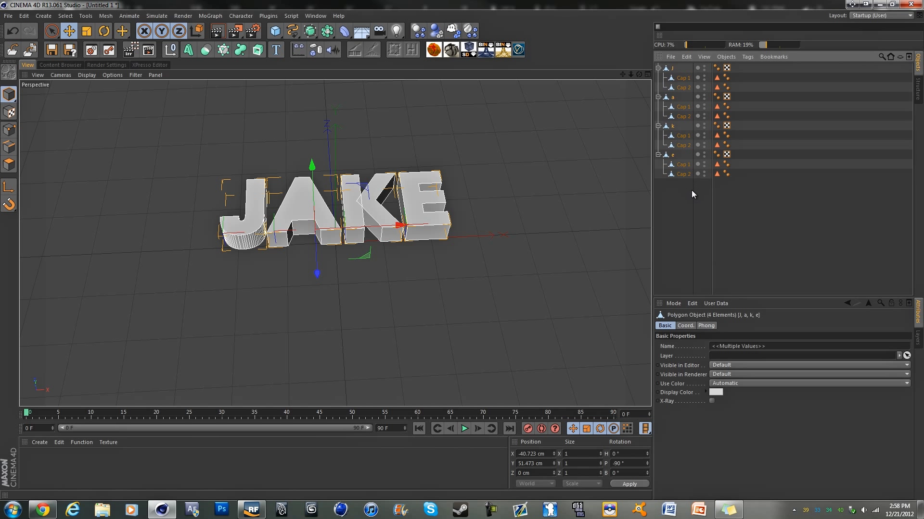
pyautogui.rightClick(668, 69)
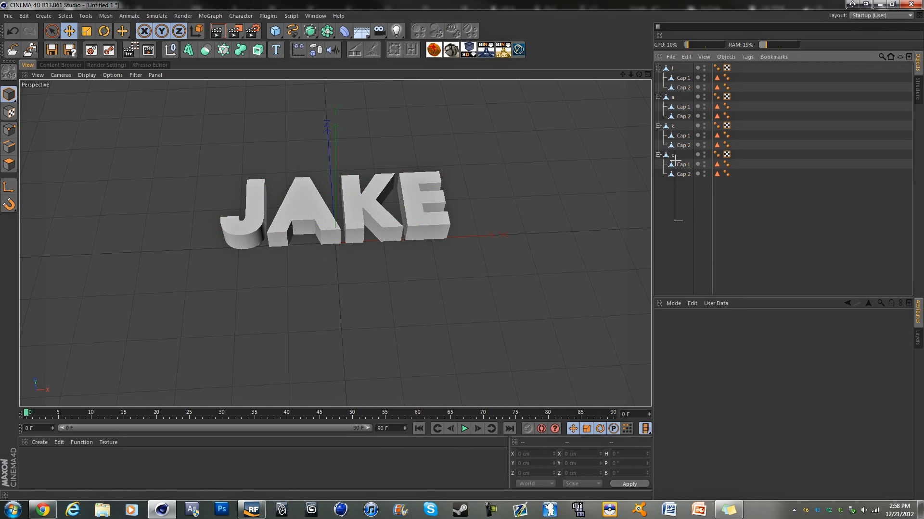
pyautogui.rightClick(671, 67)
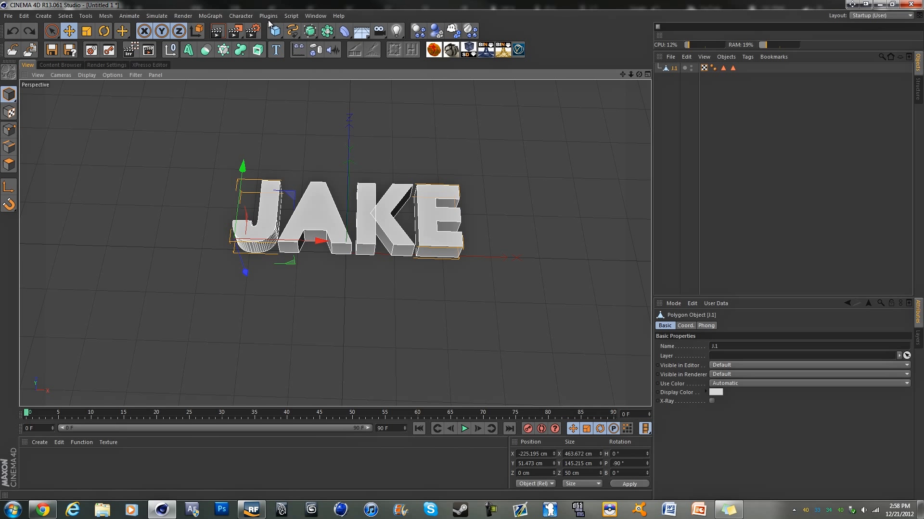
# - Add the J.1 object to the RealFlow SD Exporter from the Plugins menu
pyautogui.click(268, 17)
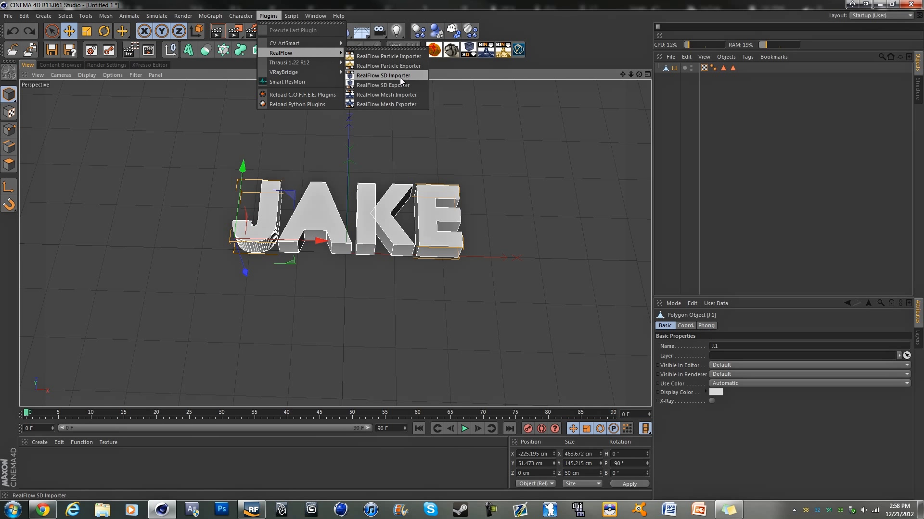
pyautogui.click(382, 85)
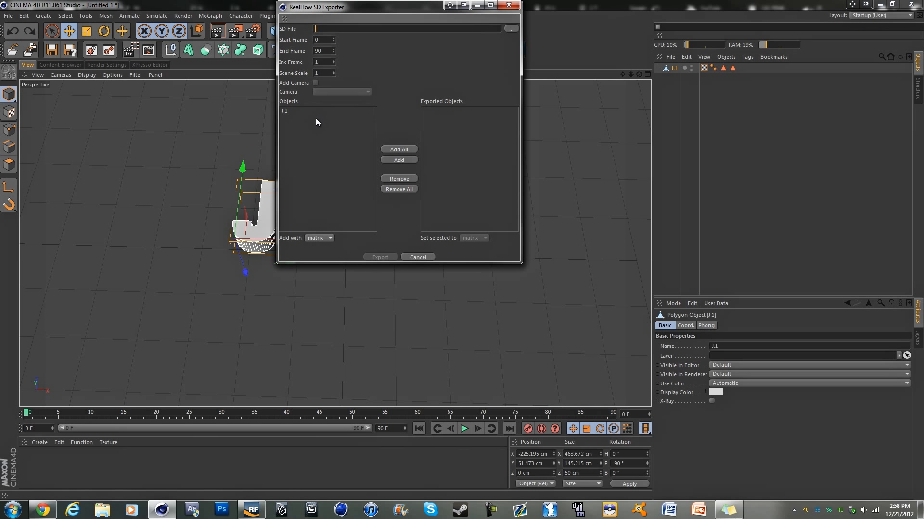
pyautogui.click(327, 111)
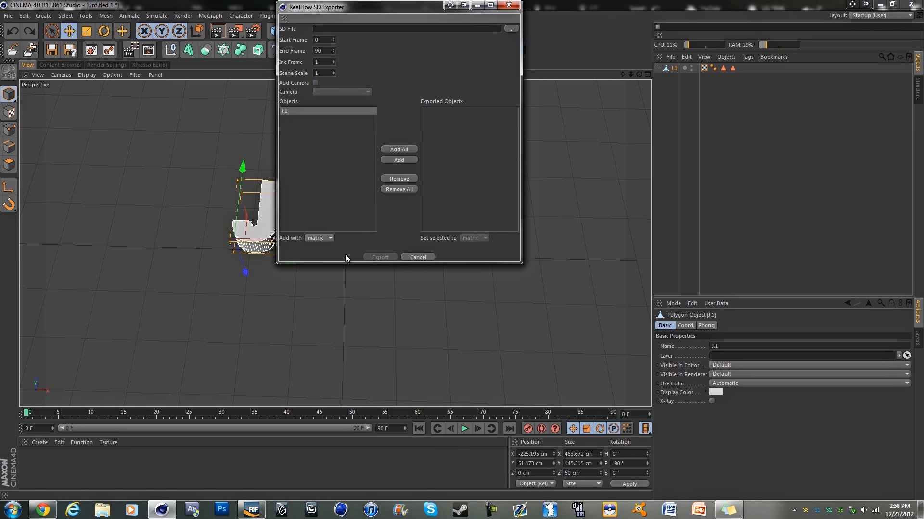
pyautogui.click(399, 149)
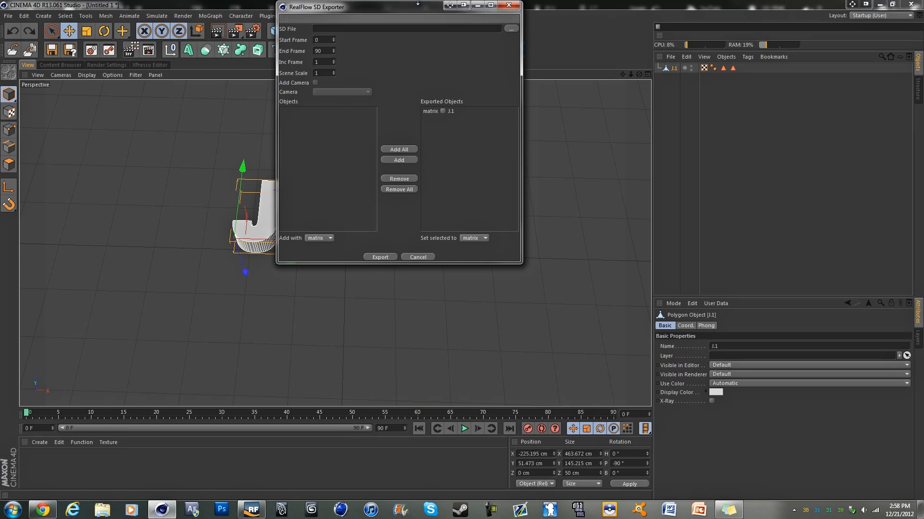
# - Set the SD export location to the scenes folder with file name 'jh'
pyautogui.click(510, 29)
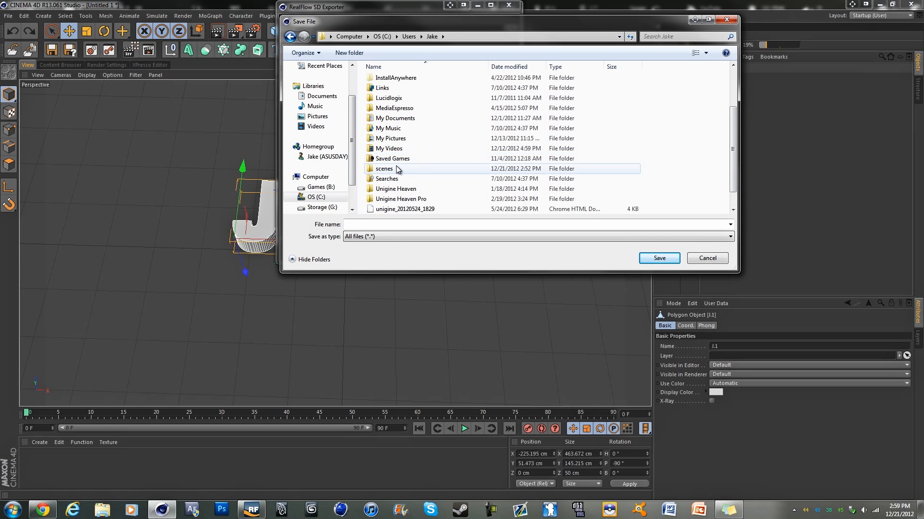
pyautogui.doubleClick(384, 168)
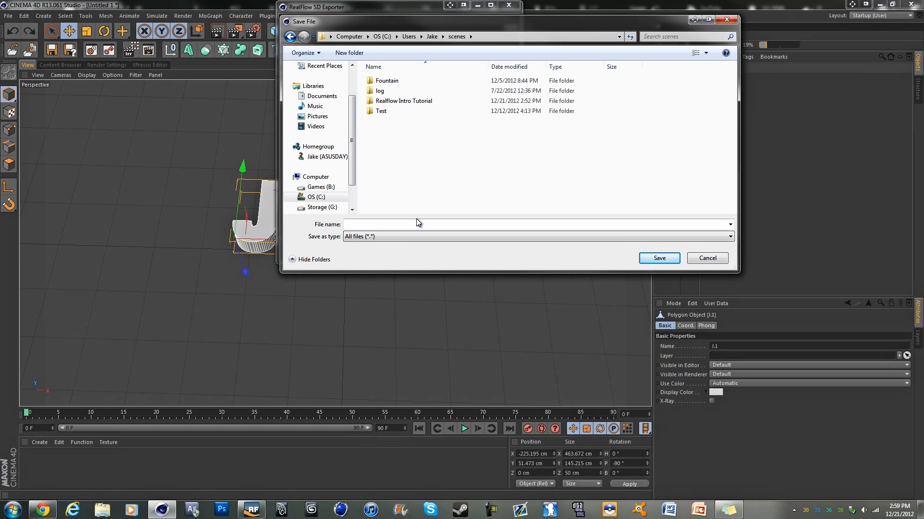
pyautogui.click(400, 224)
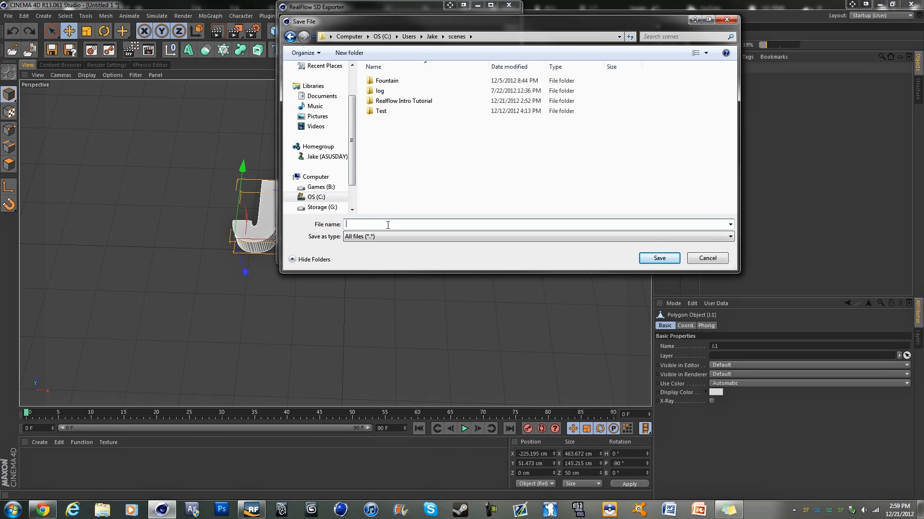
pyautogui.write('jh')
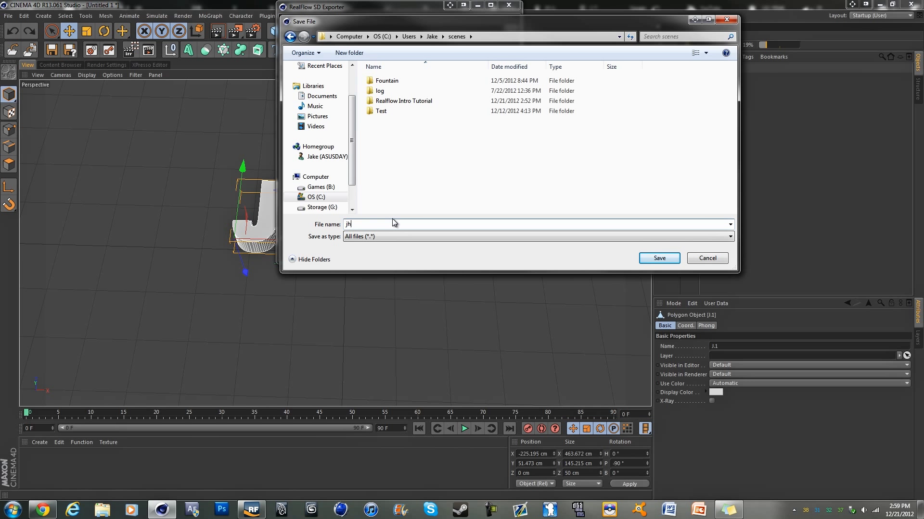
pyautogui.click(658, 258)
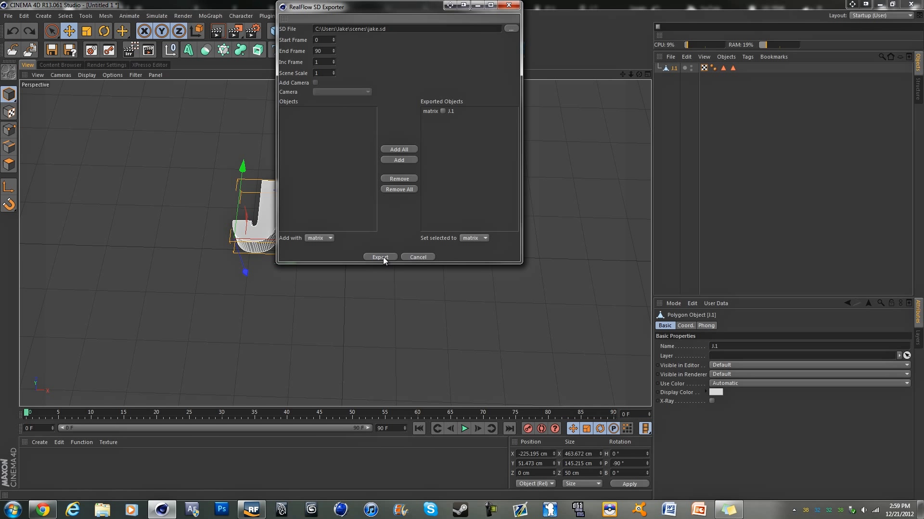
# - Export J.1 as the SD file and minimise Cinema 4D
pyautogui.click(379, 257)
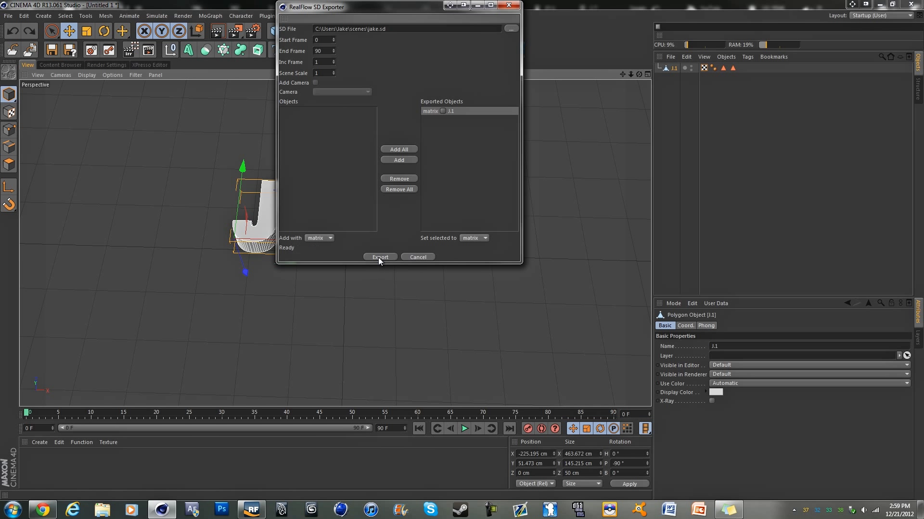
pyautogui.click(379, 258)
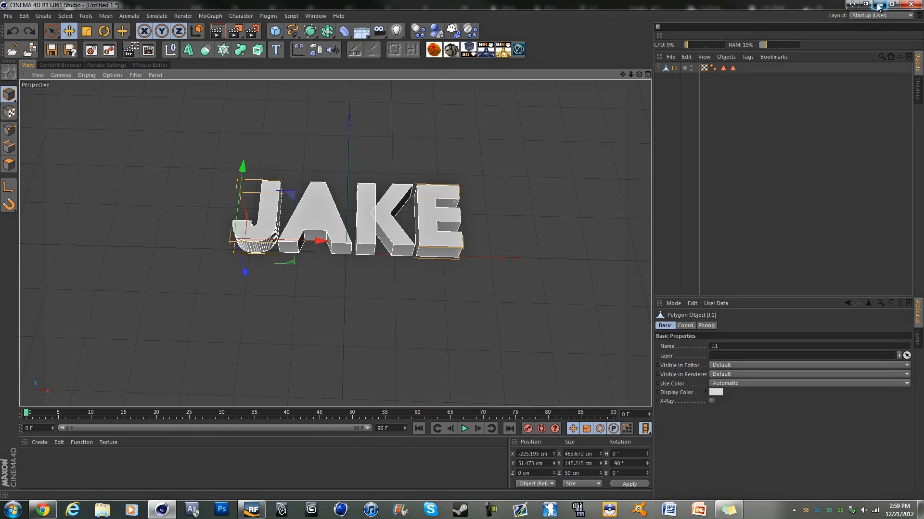
pyautogui.click(890, 5)
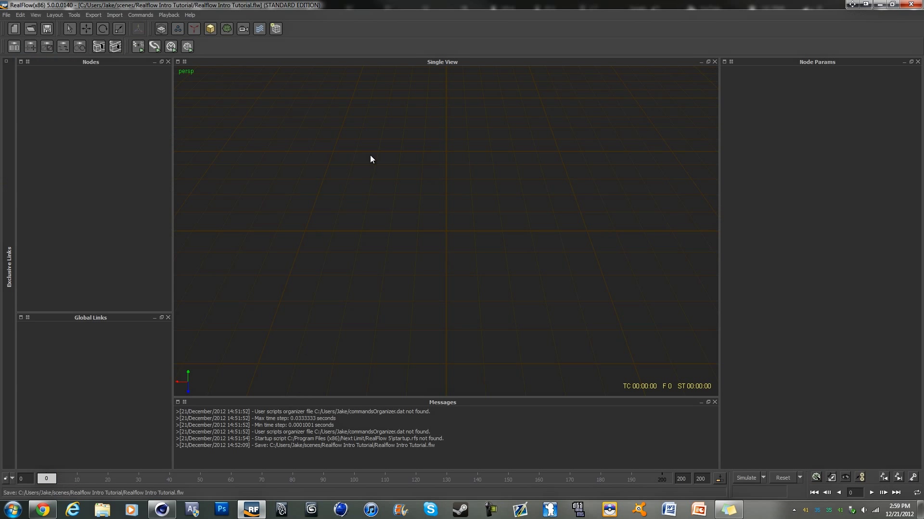
pyautogui.moveTo(224, 124)
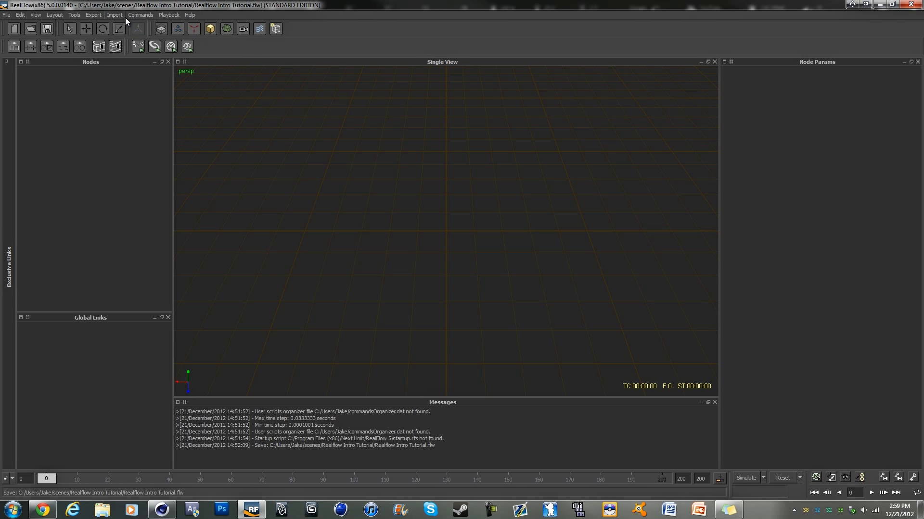
# - Import the JAKE SD file from the scenes folder as mesh J_1
pyautogui.click(114, 14)
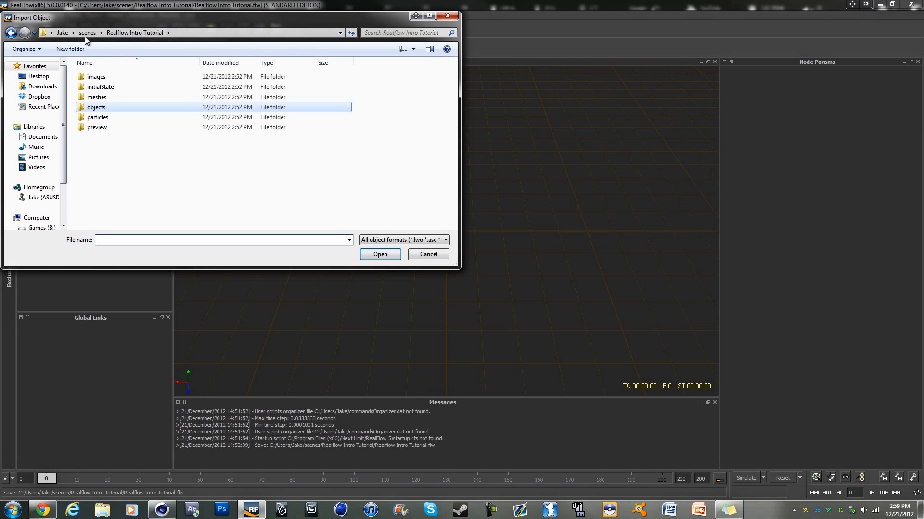
pyautogui.click(87, 33)
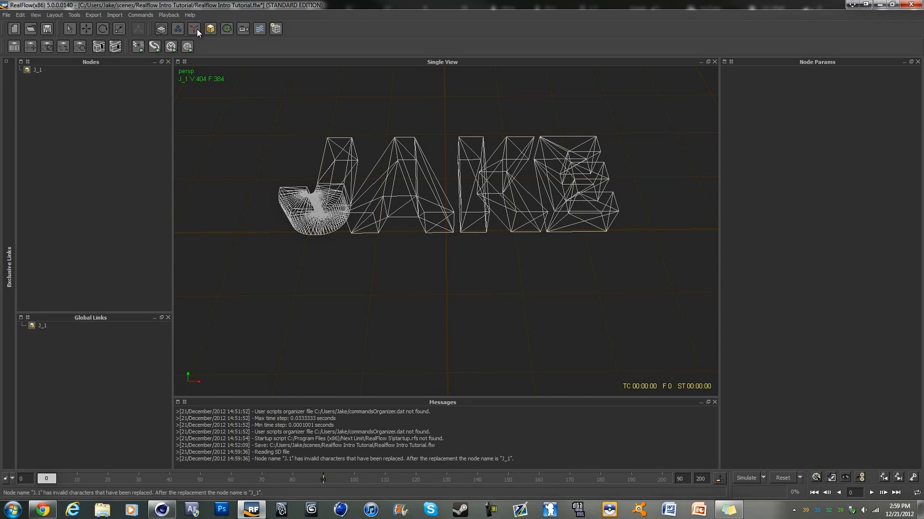
pyautogui.moveTo(193, 29)
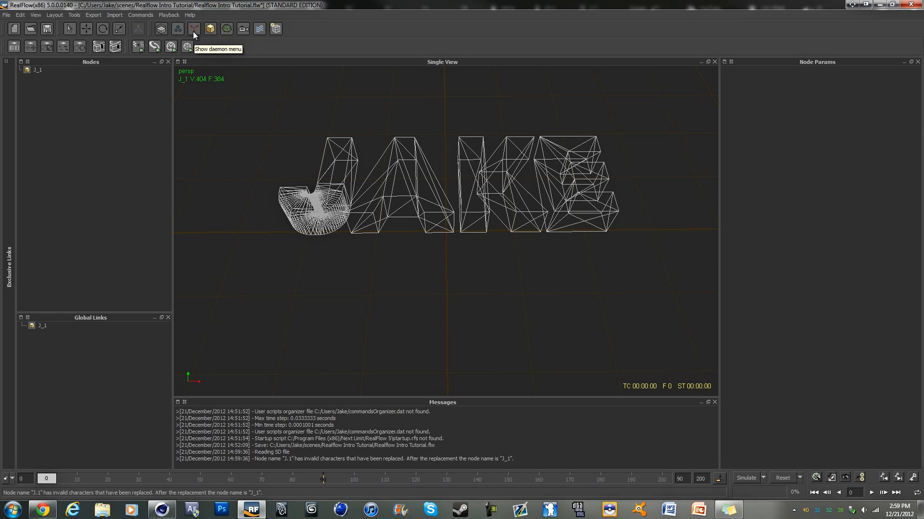
# - Add k Volume and Gravity daemons and fit k_Volume01 to the whole scene
pyautogui.click(194, 27)
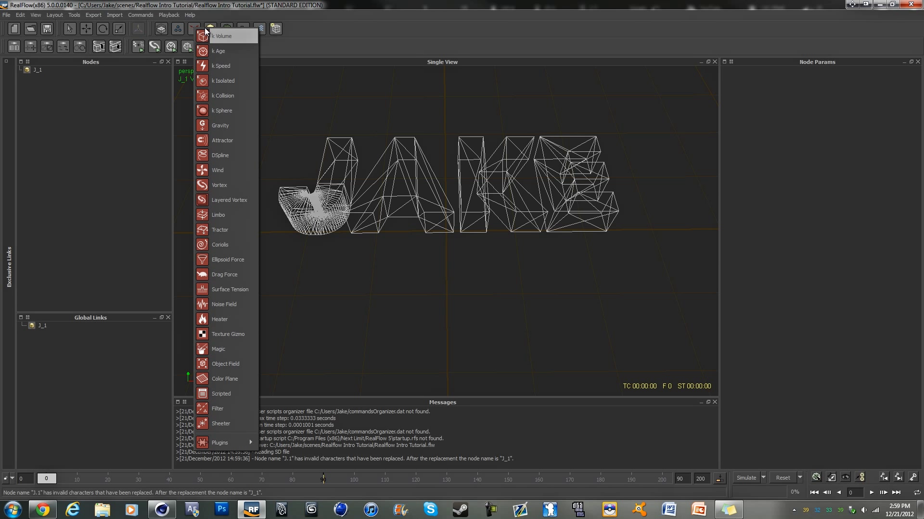
pyautogui.click(222, 36)
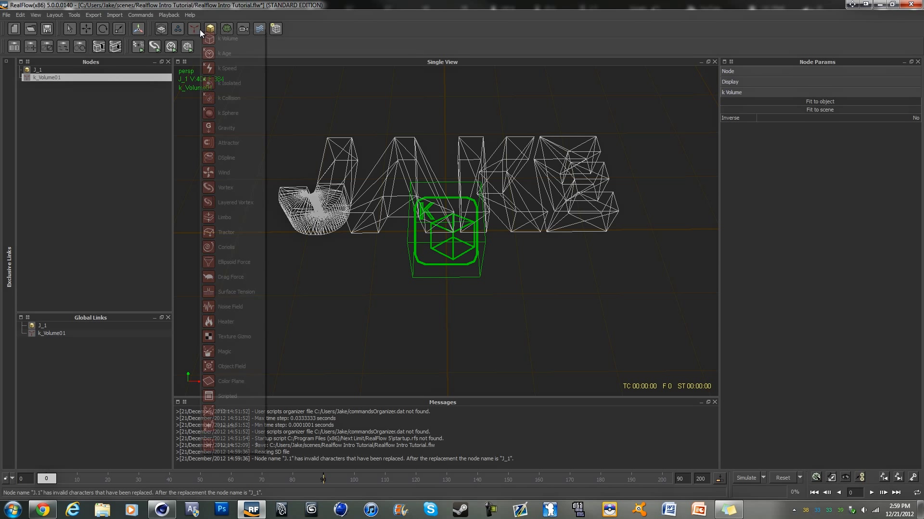
pyautogui.click(226, 128)
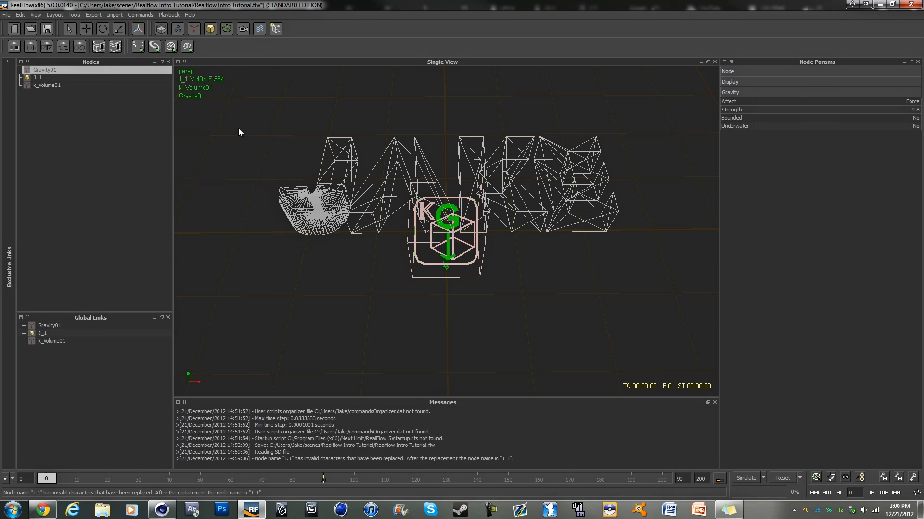
pyautogui.click(48, 85)
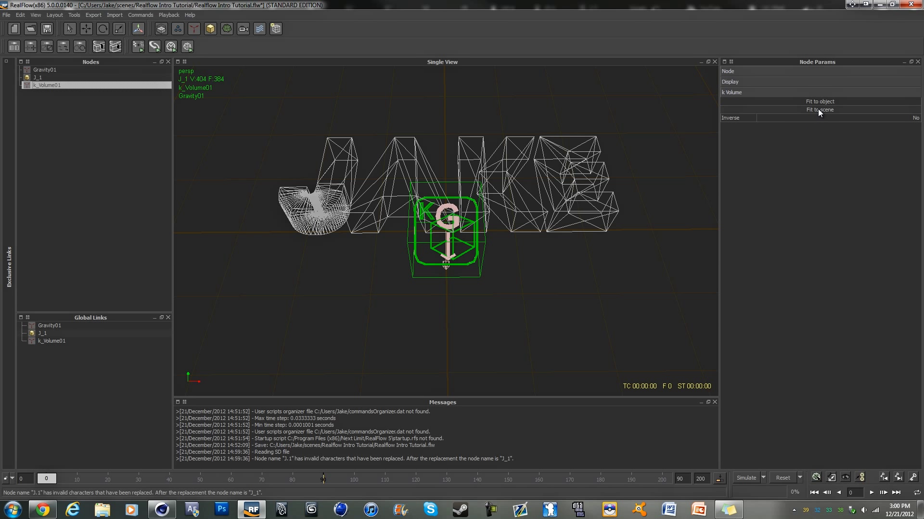
pyautogui.click(819, 110)
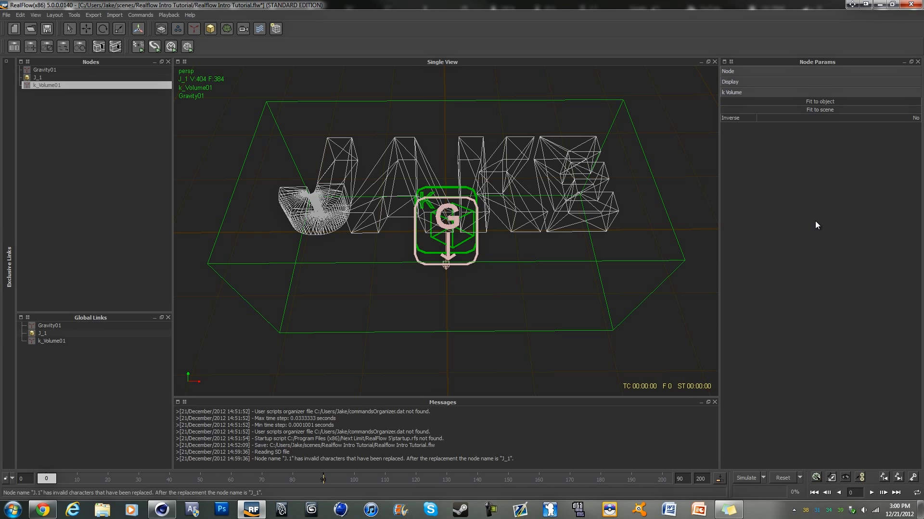
pyautogui.moveTo(816, 219)
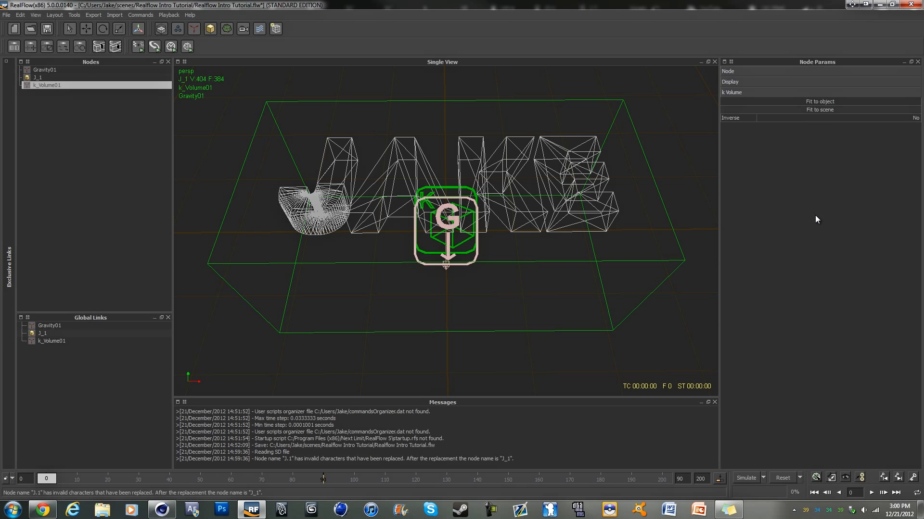
pyautogui.moveTo(548, 139)
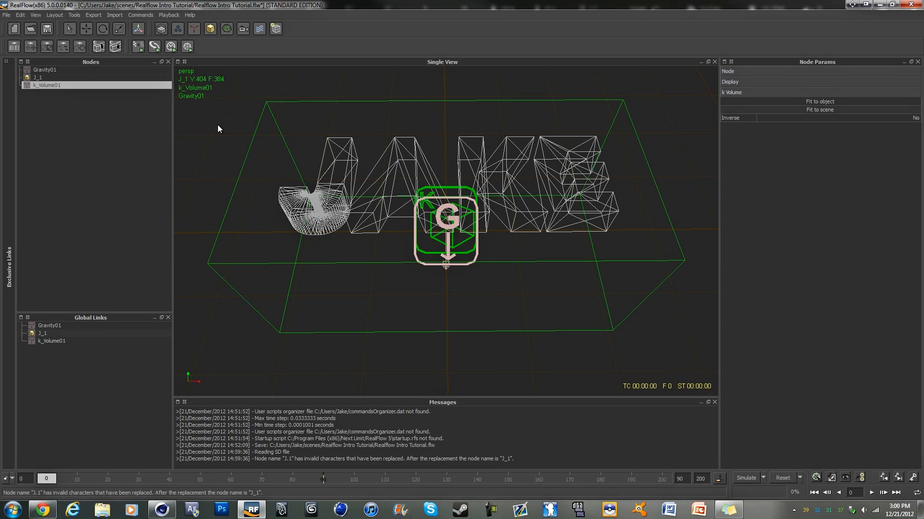
pyautogui.moveTo(65, 98)
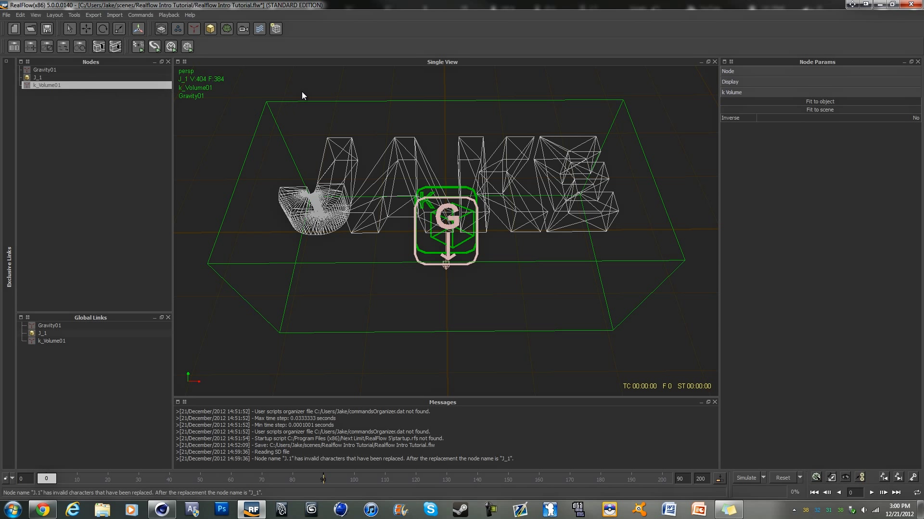
pyautogui.moveTo(209, 44)
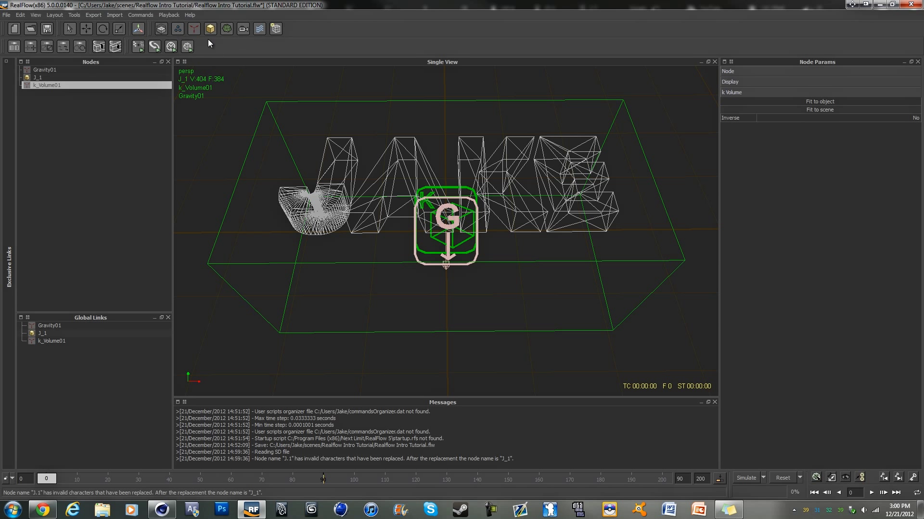
# - Add a Square particle emitter Square01 to the scene
pyautogui.click(210, 28)
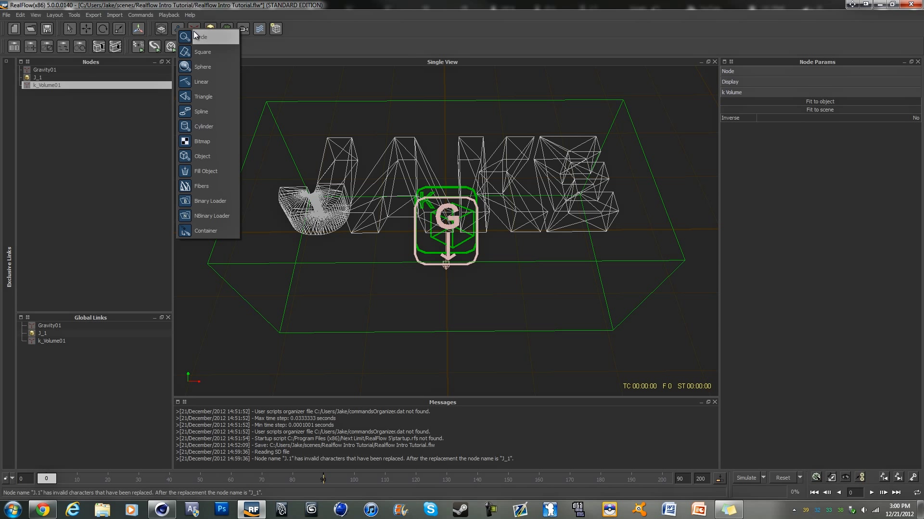
pyautogui.click(203, 52)
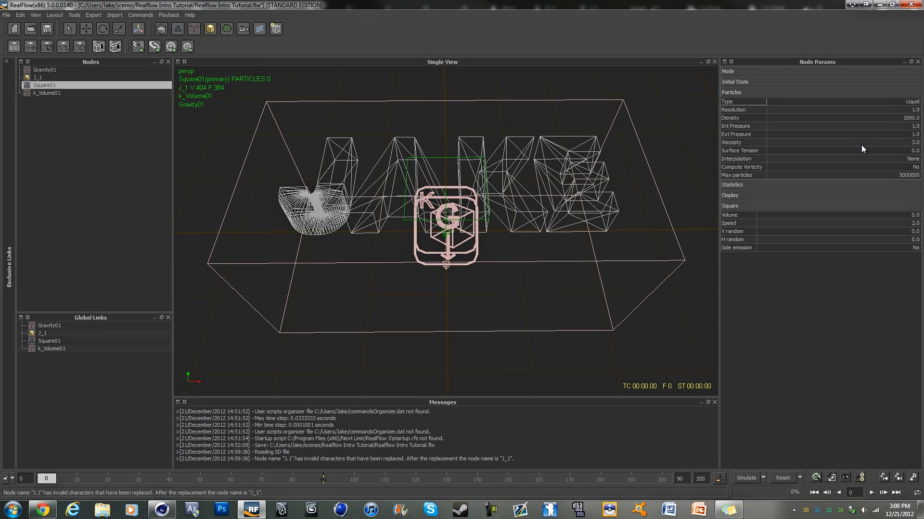
pyautogui.moveTo(792, 172)
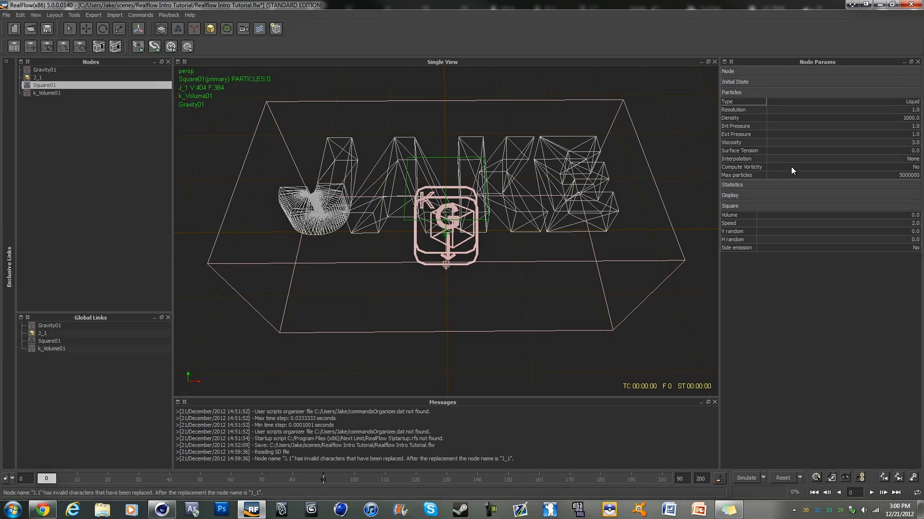
pyautogui.moveTo(916, 107)
pyautogui.write('10')
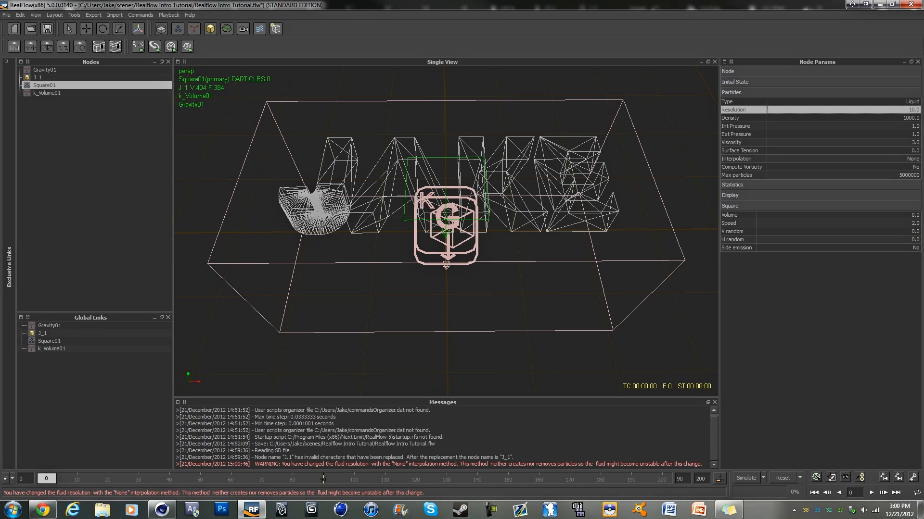
pyautogui.moveTo(910, 269)
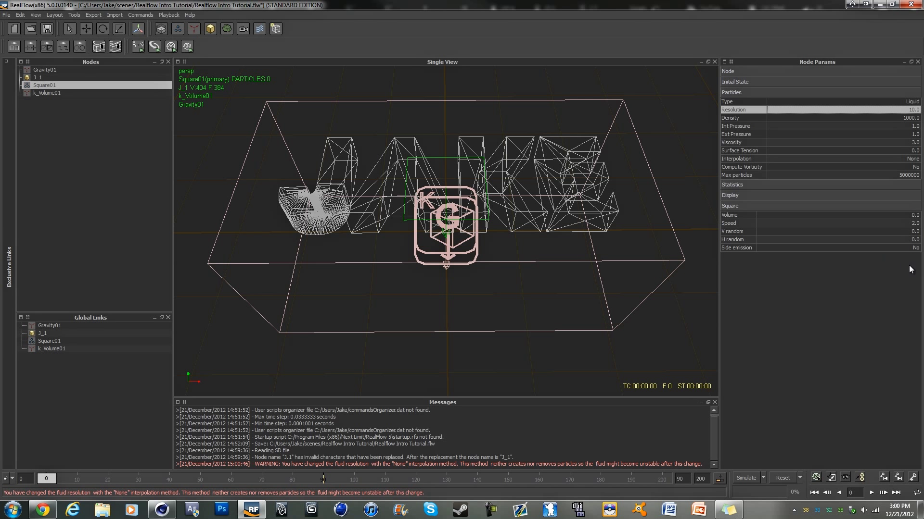
pyautogui.moveTo(922, 271)
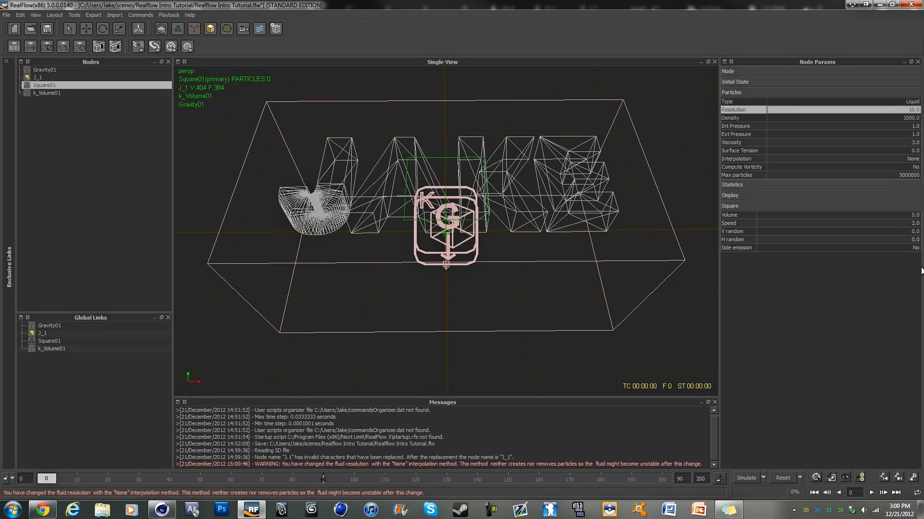
pyautogui.moveTo(901, 125)
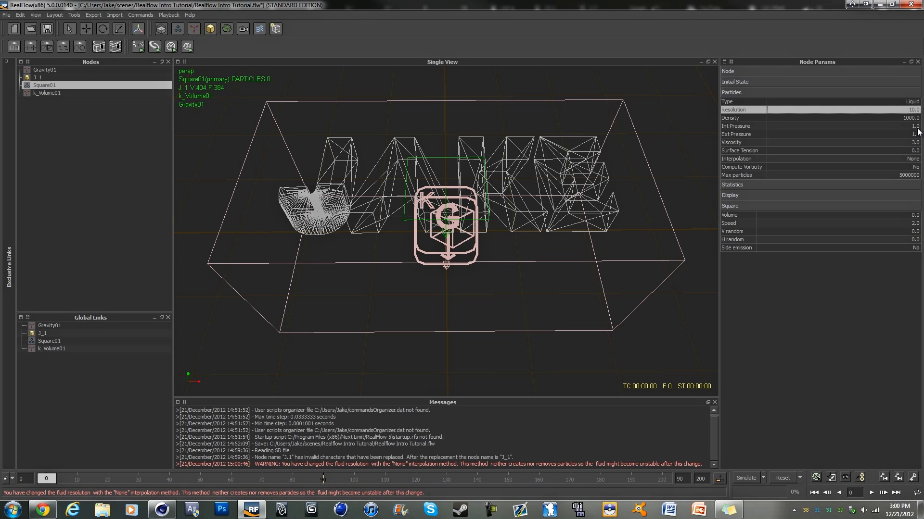
pyautogui.moveTo(915, 136)
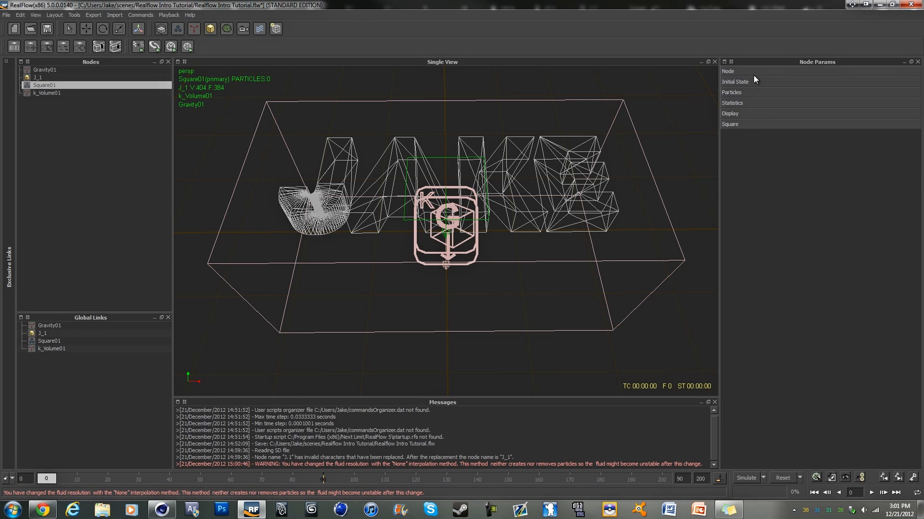
# - Set Square01's scale to 0.4, 1.0, 0.45 in its Node settings
pyautogui.click(728, 70)
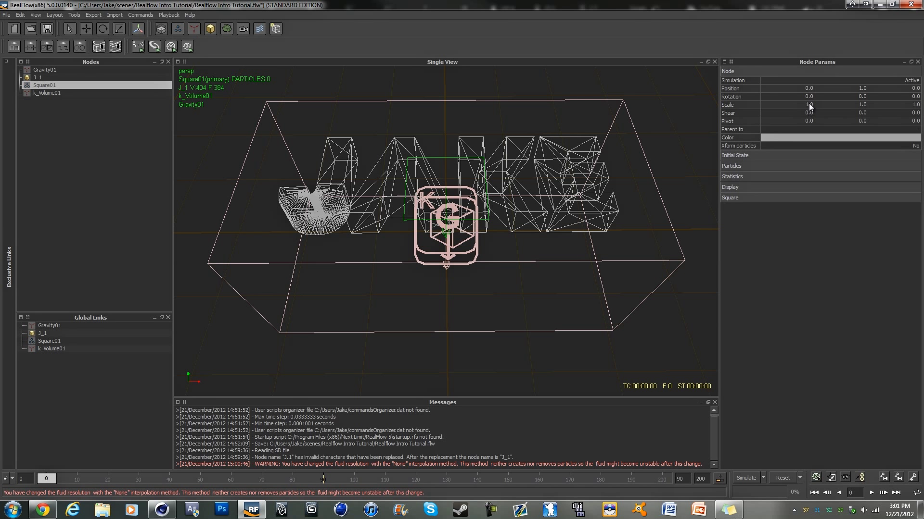
pyautogui.click(810, 105)
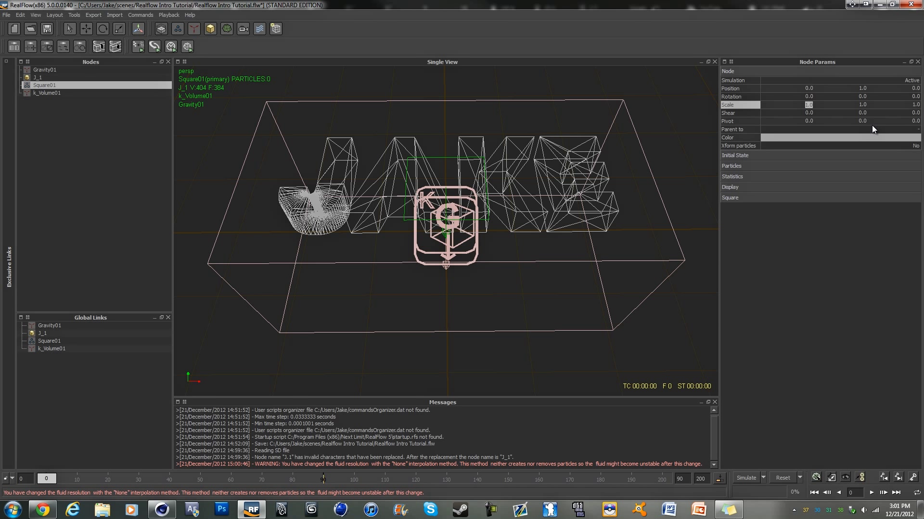
pyautogui.write('.4')
pyautogui.click(905, 105)
pyautogui.write('0.45')
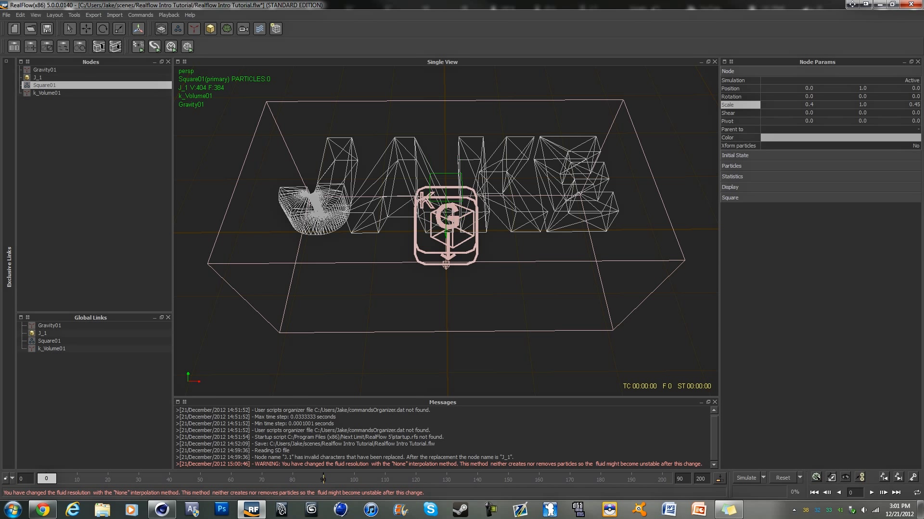
pyautogui.moveTo(818, 101)
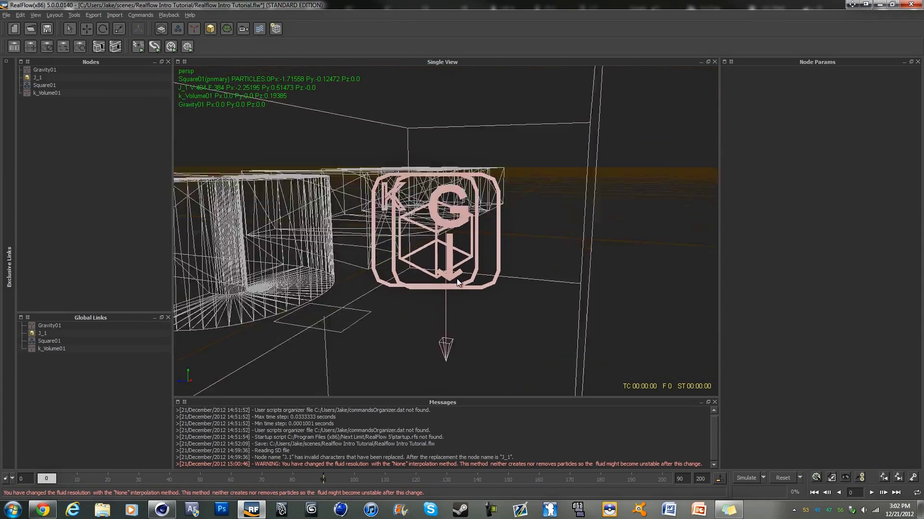
# - Scale Square01 to 0.14, 1.0, 0.2 and rotate it -45 degrees in X beside the JAKE mesh
pyautogui.click(38, 77)
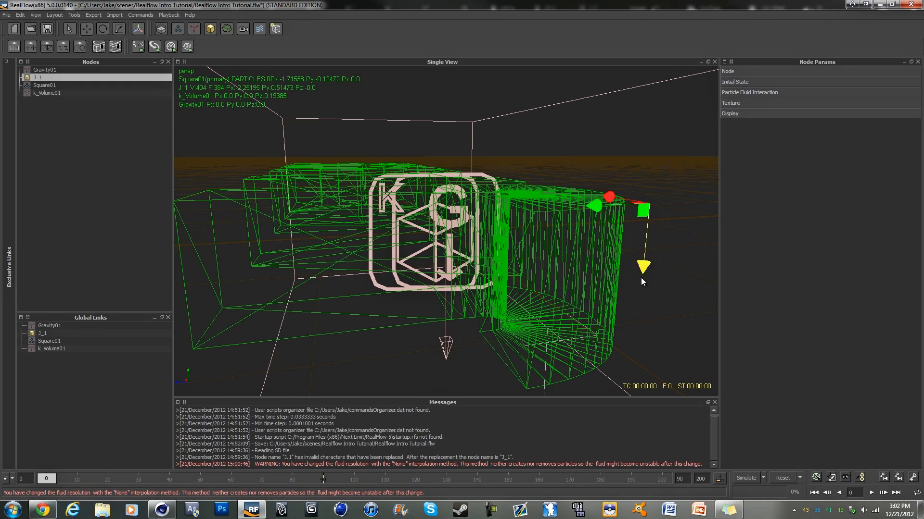
pyautogui.click(44, 85)
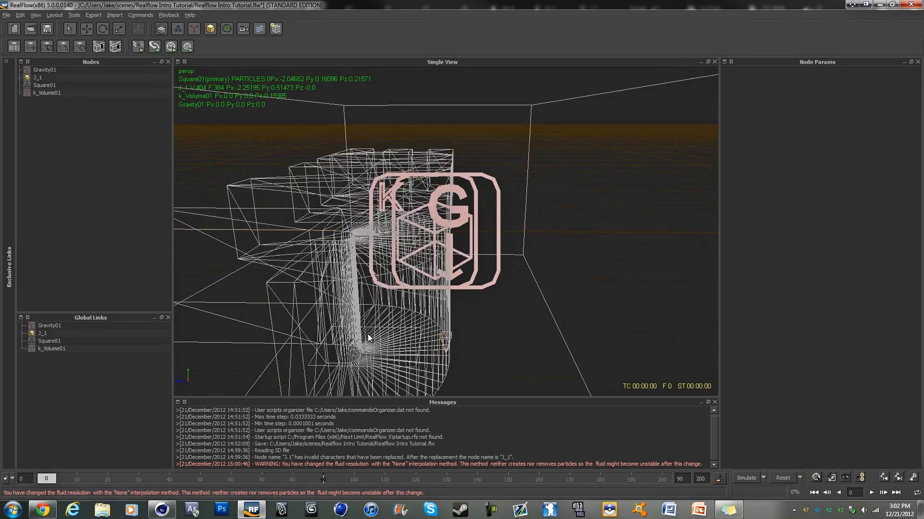
pyautogui.click(43, 85)
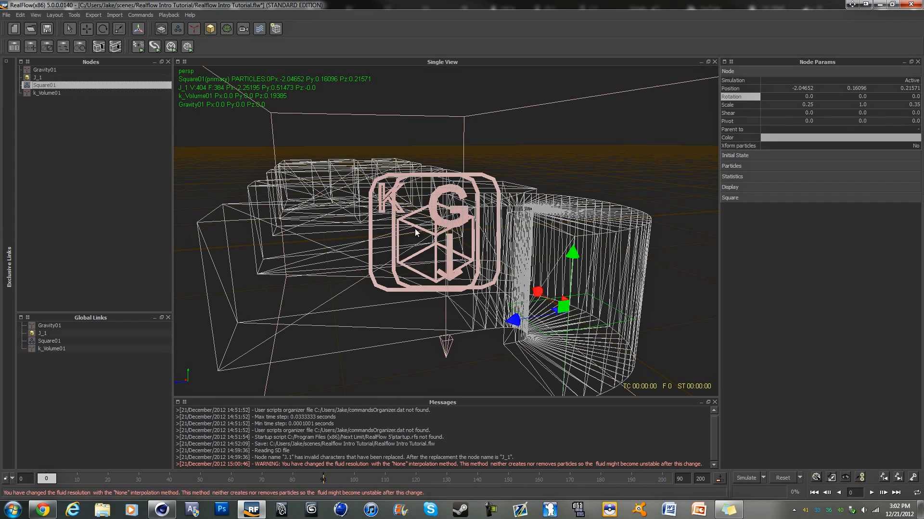
pyautogui.moveTo(694, 331)
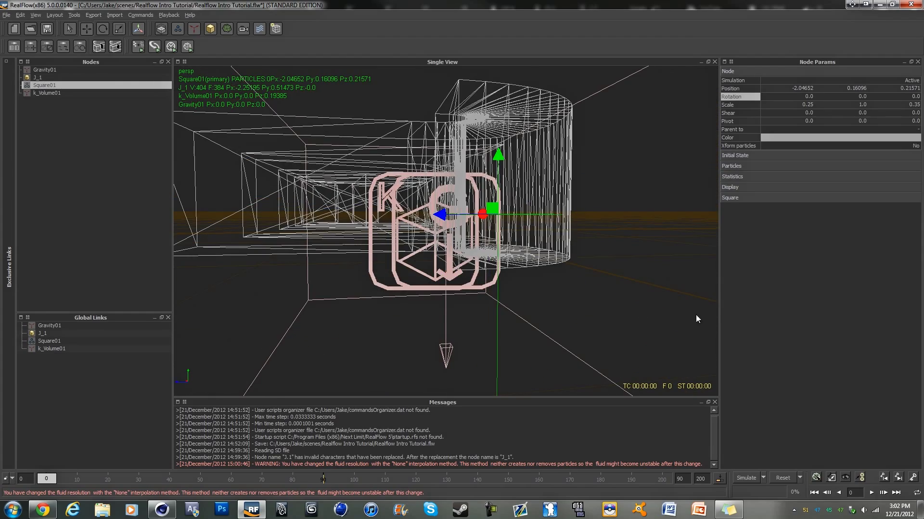
pyautogui.click(809, 104)
pyautogui.write('0.14')
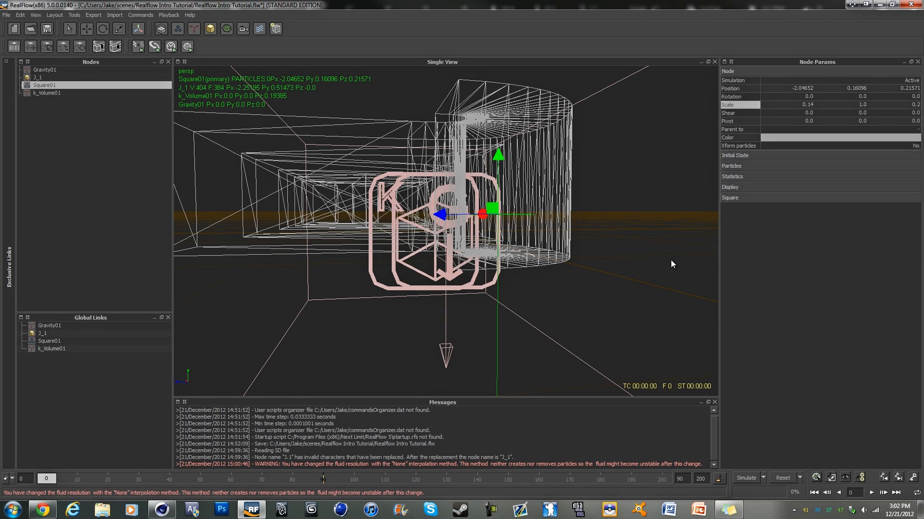
pyautogui.moveTo(673, 263); pyautogui.dragTo(668, 279)
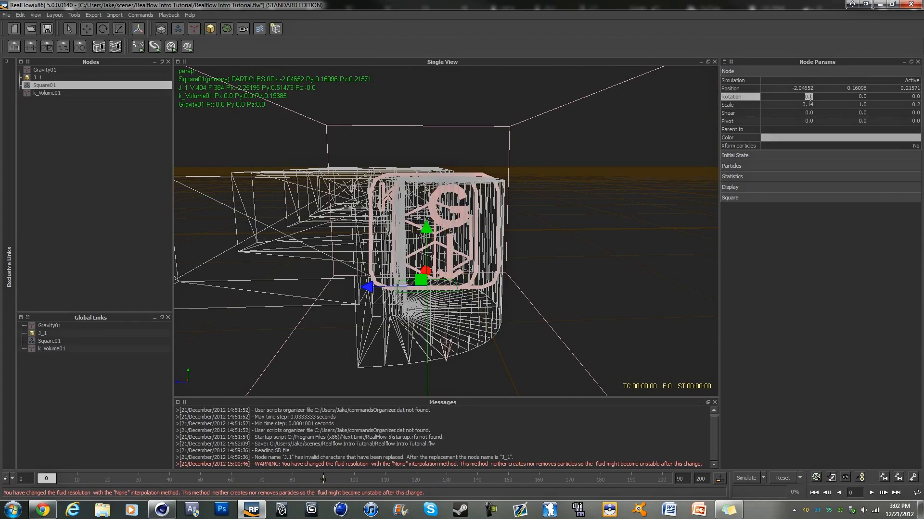
pyautogui.write('45.0')
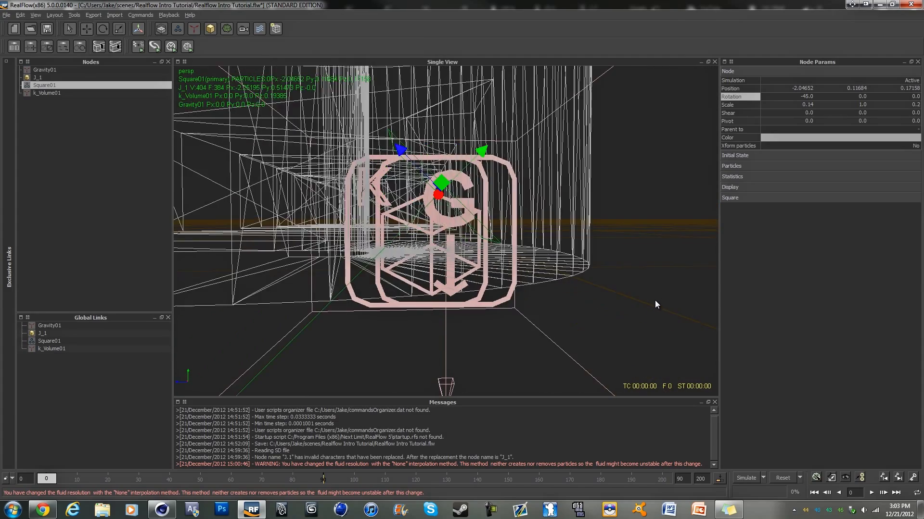
pyautogui.moveTo(439, 189); pyautogui.dragTo(448, 200)
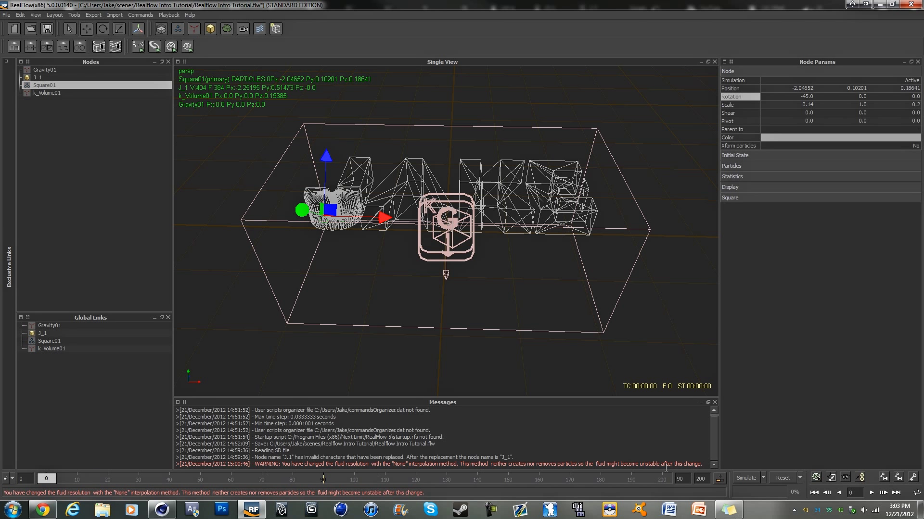
# - Simulate to about frame 91 so particles fill the J, then stop and face the text
pyautogui.click(745, 478)
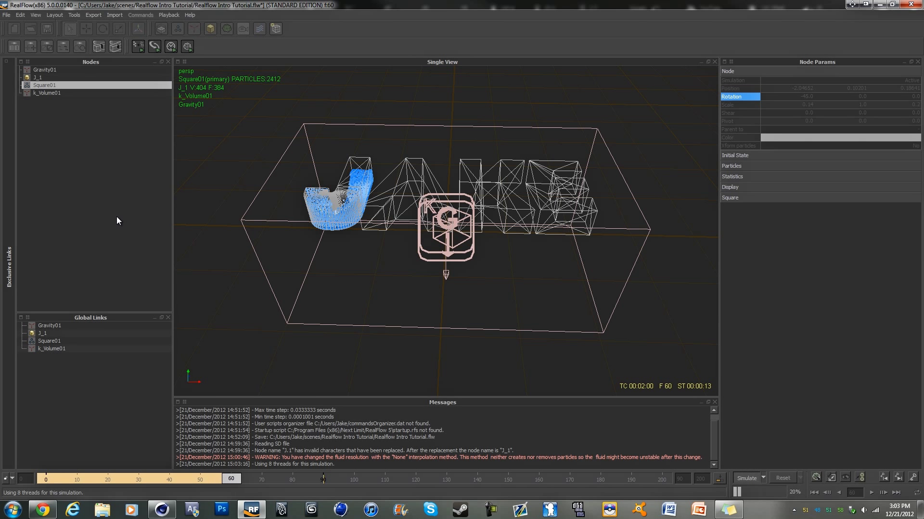
pyautogui.click(893, 493)
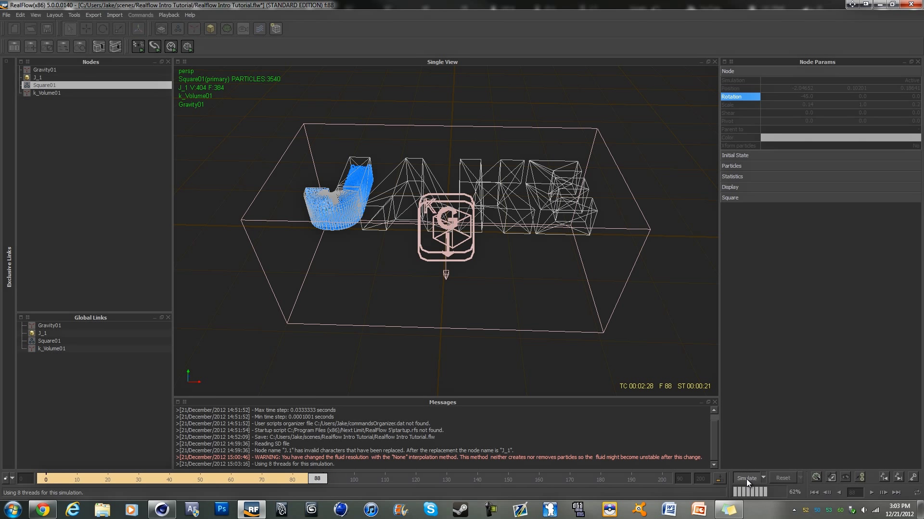
pyautogui.click(745, 478)
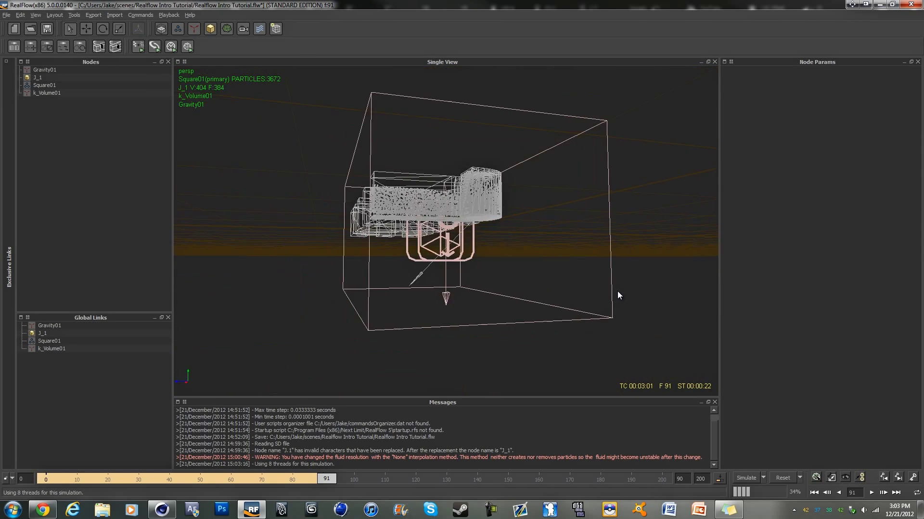
pyautogui.moveTo(618, 294); pyautogui.dragTo(498, 336)
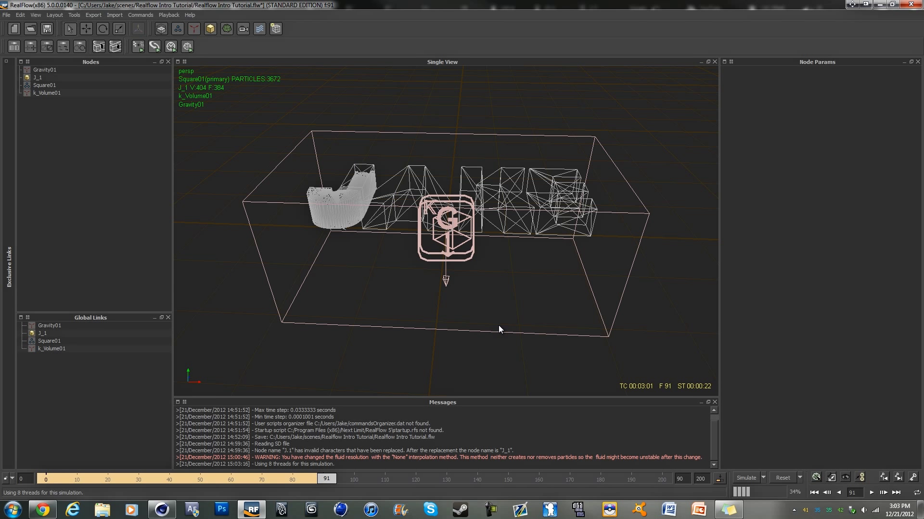
pyautogui.moveTo(639, 206)
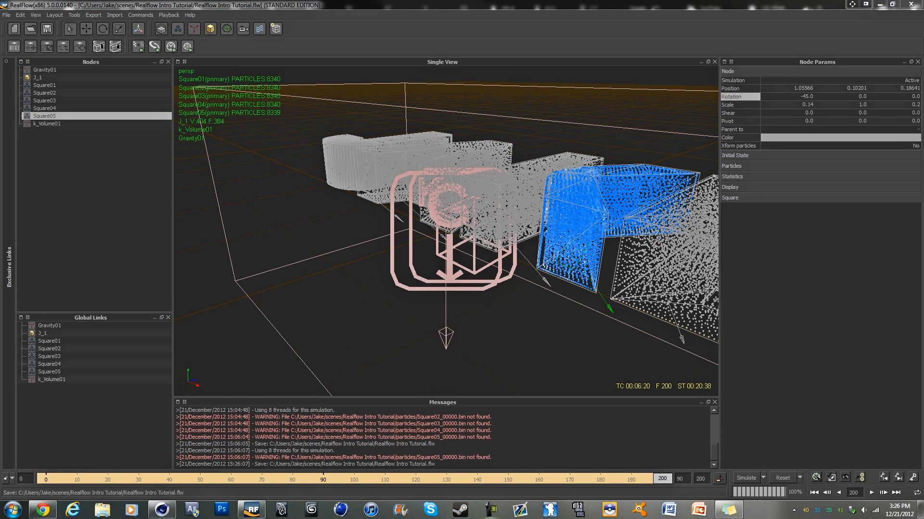
pyautogui.moveTo(768, 345)
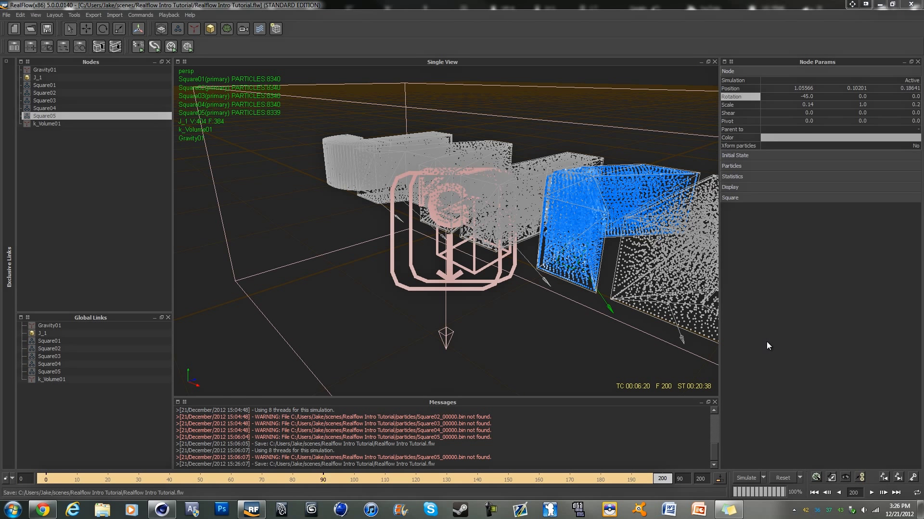
pyautogui.moveTo(765, 345)
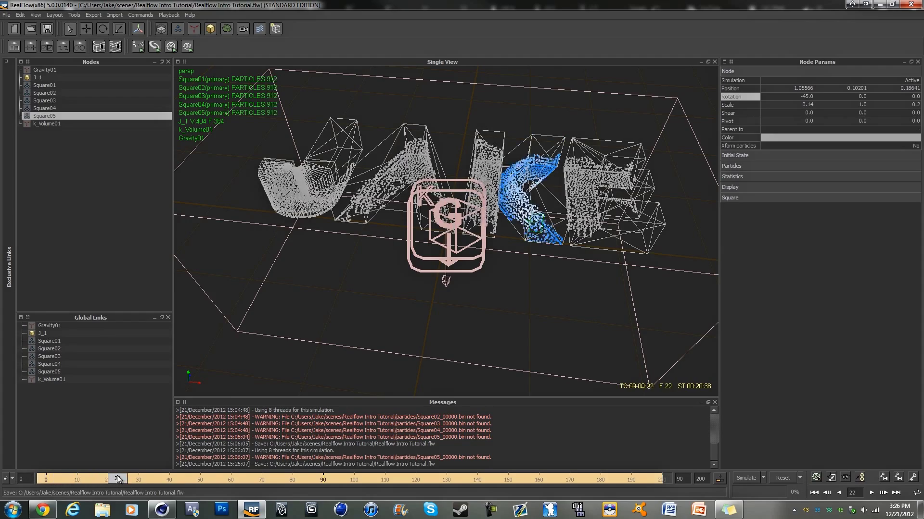
# - Scrub back through the simulated frames and orbit to face the JAKE text
pyautogui.moveTo(118, 479); pyautogui.dragTo(249, 478)
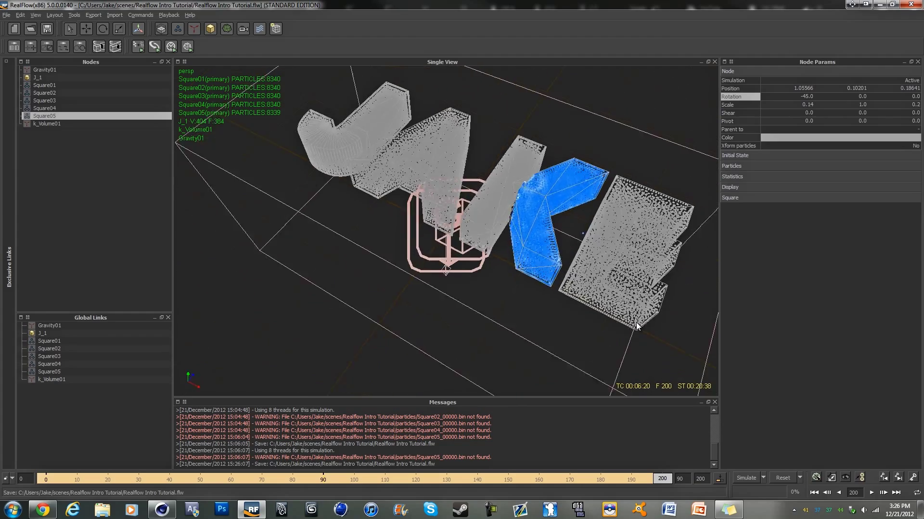
pyautogui.moveTo(636, 327); pyautogui.dragTo(674, 319)
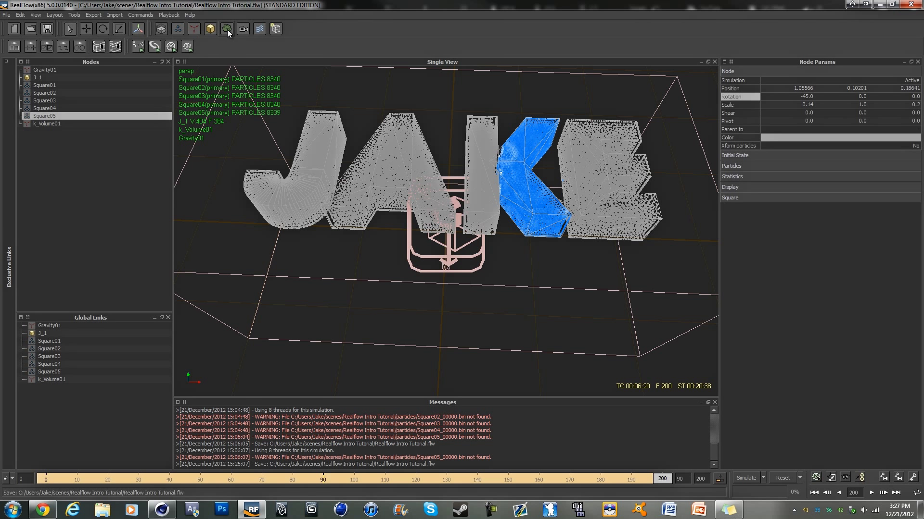
# - Add a standard particle mesh and link all five square emitters to it
pyautogui.click(226, 29)
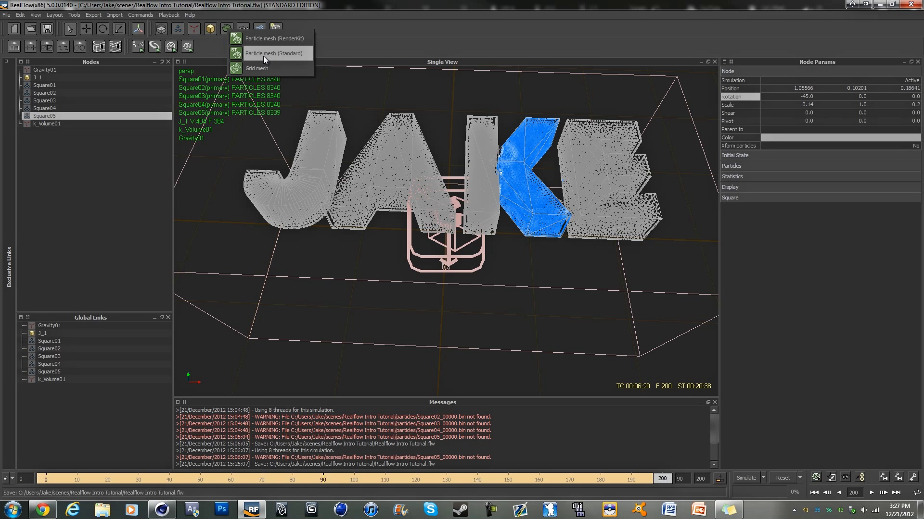
pyautogui.click(276, 53)
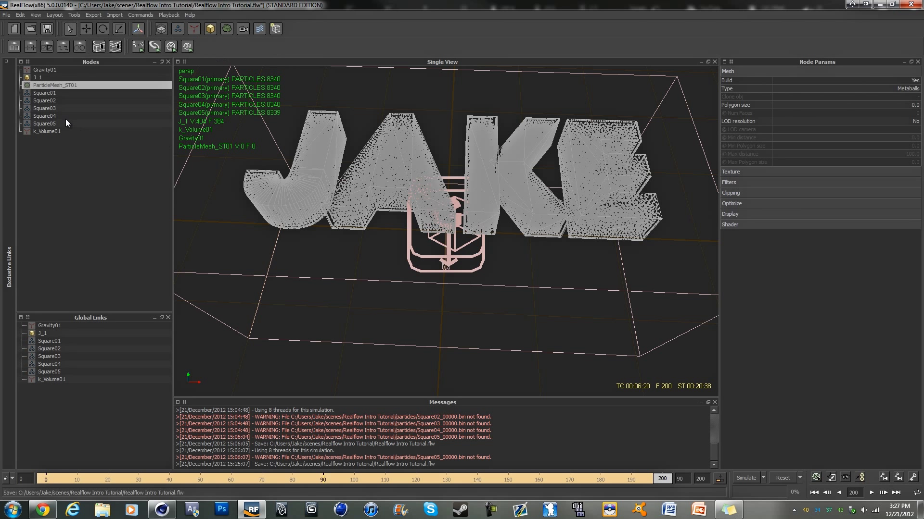
pyautogui.rightClick(54, 85)
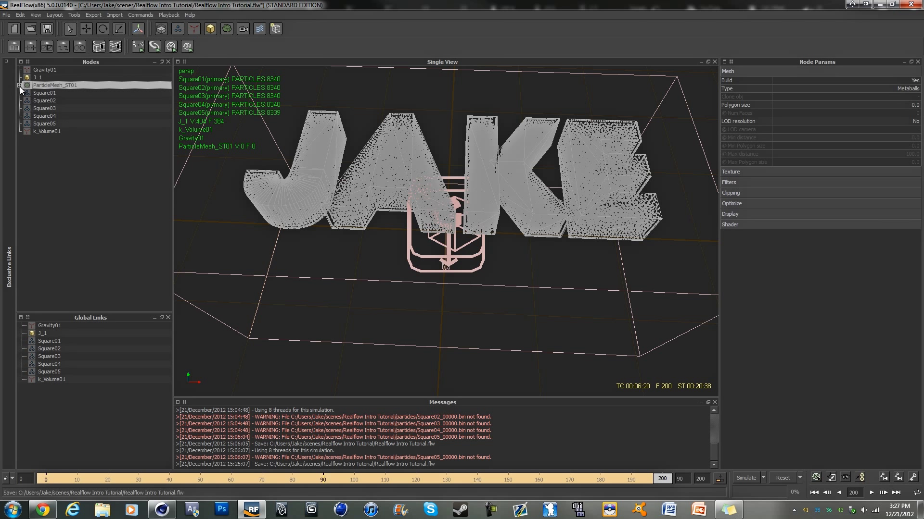
# - Check the mesh's emitter list and set its polygon size to 0.03
pyautogui.click(19, 84)
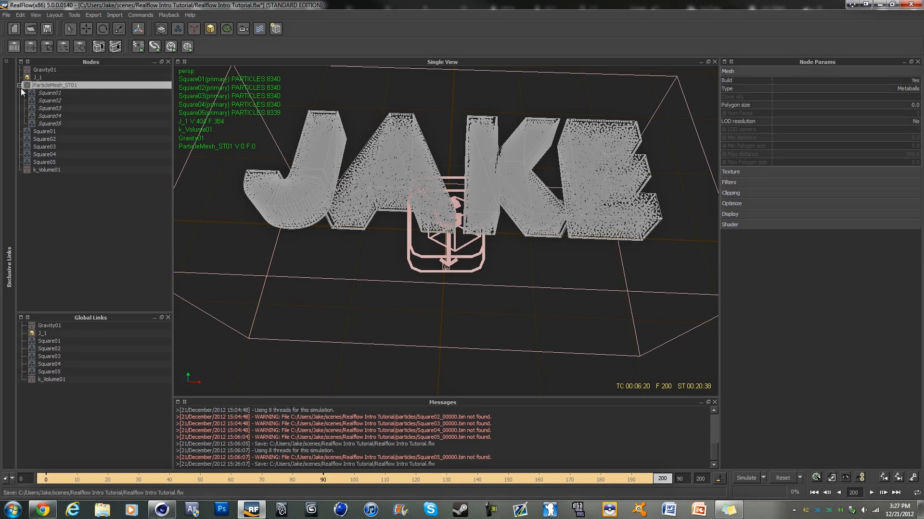
pyautogui.click(19, 85)
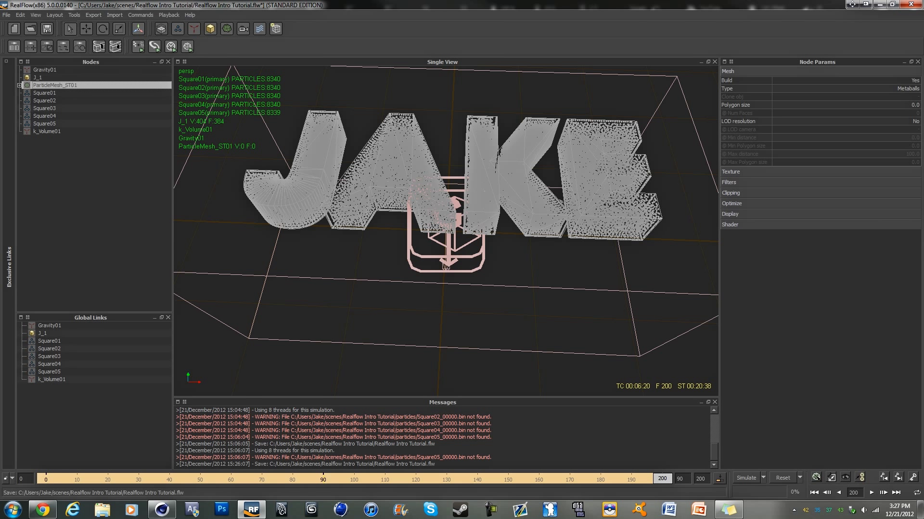
pyautogui.moveTo(866, 160)
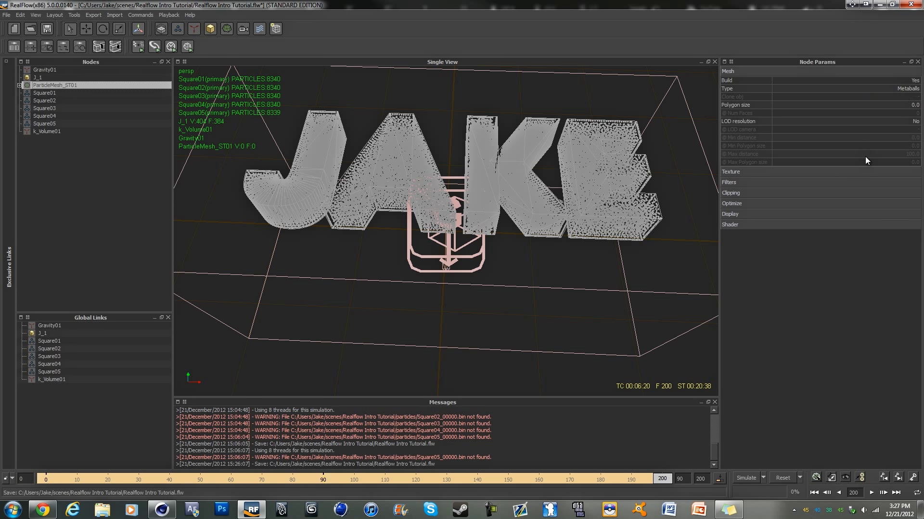
pyautogui.moveTo(864, 100)
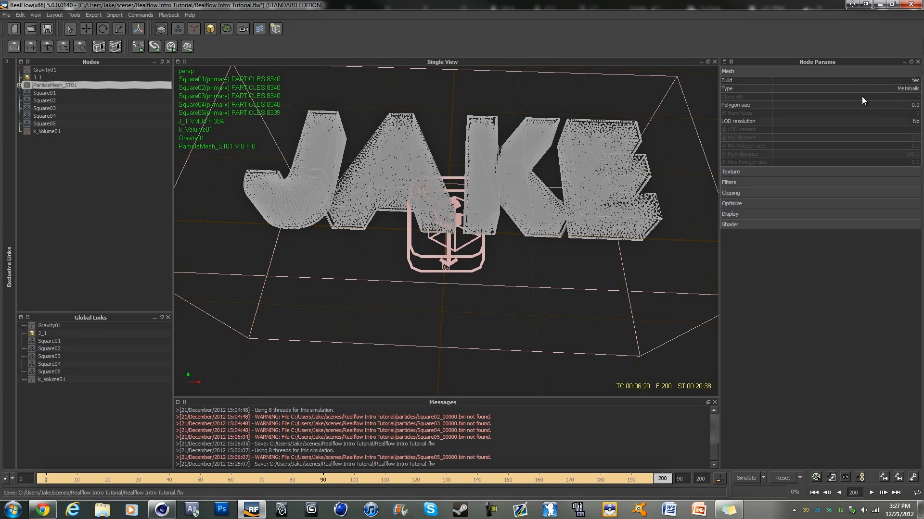
pyautogui.moveTo(910, 110)
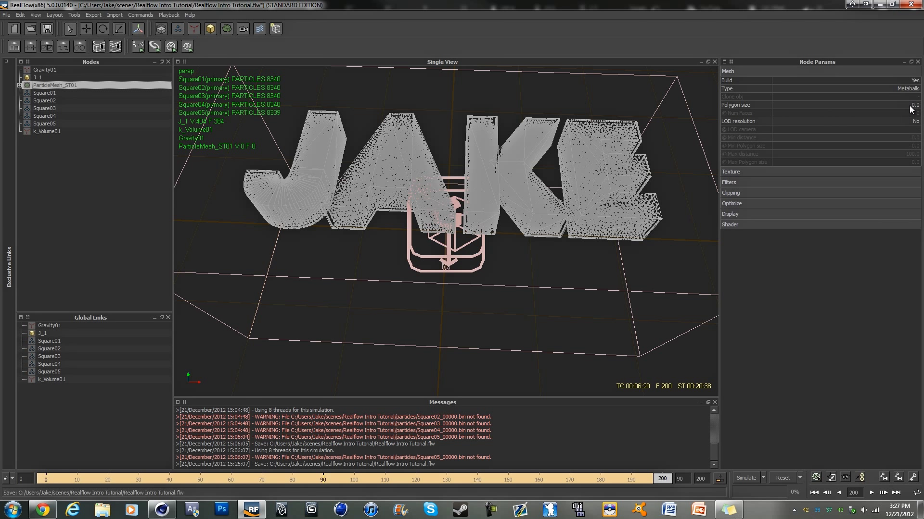
pyautogui.click(744, 105)
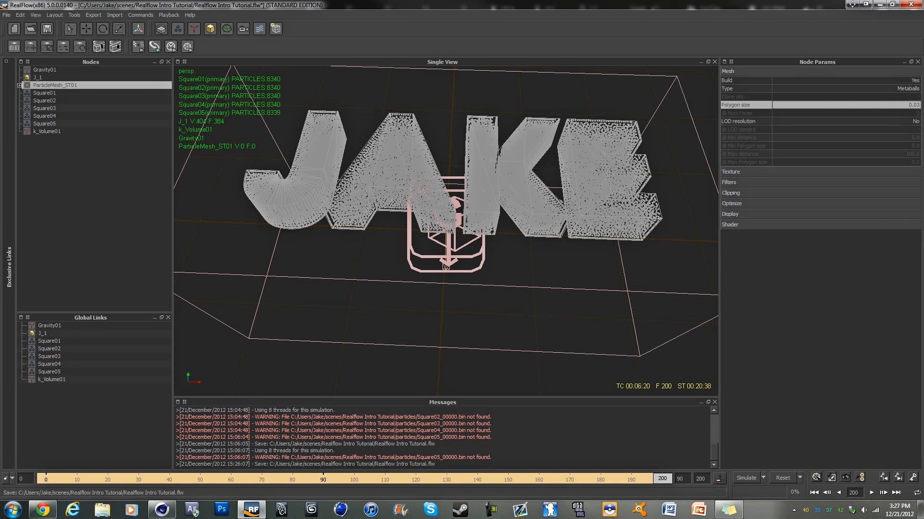
# - Switch filtering on for ParticleMesh_ST01 with relaxation 0.1, tension 0.1 and 64 steps
pyautogui.click(729, 182)
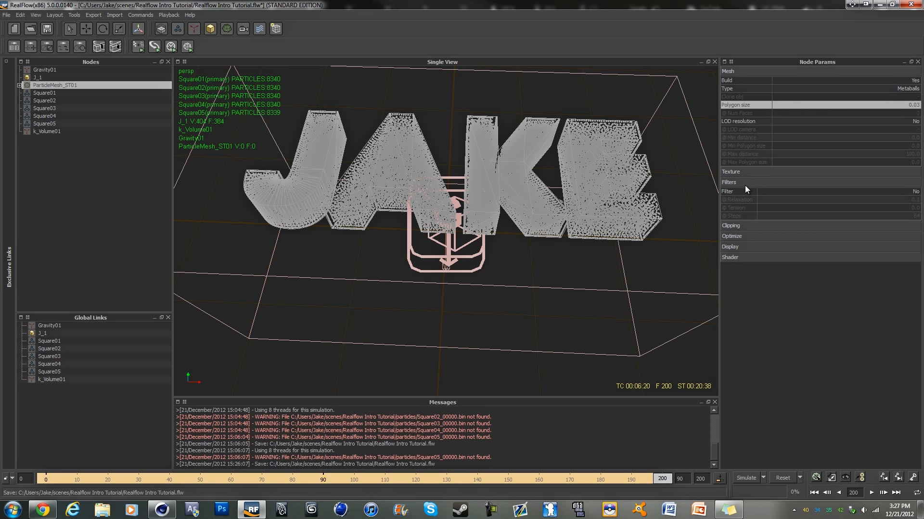
pyautogui.click(915, 192)
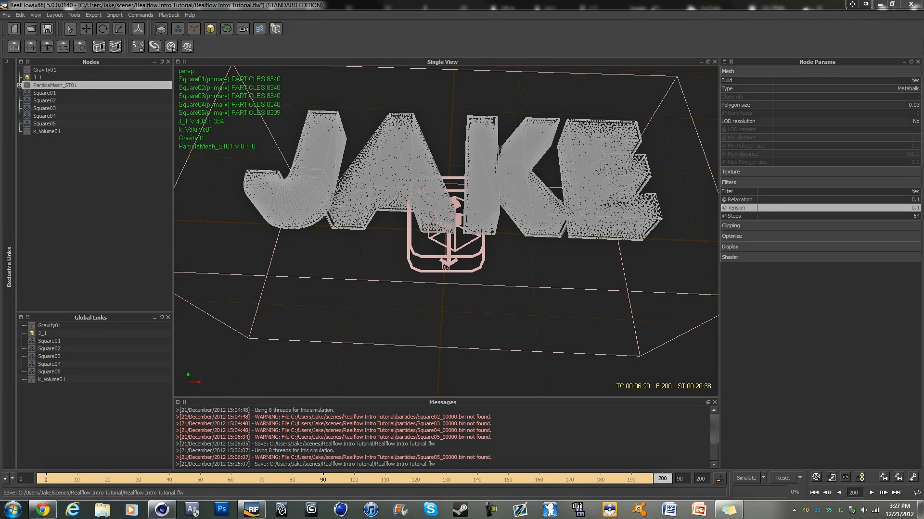
pyautogui.moveTo(856, 322)
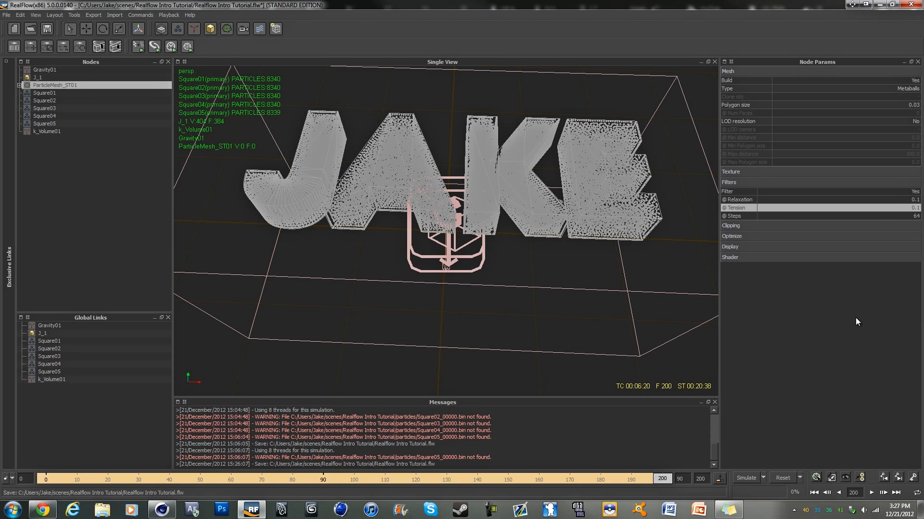